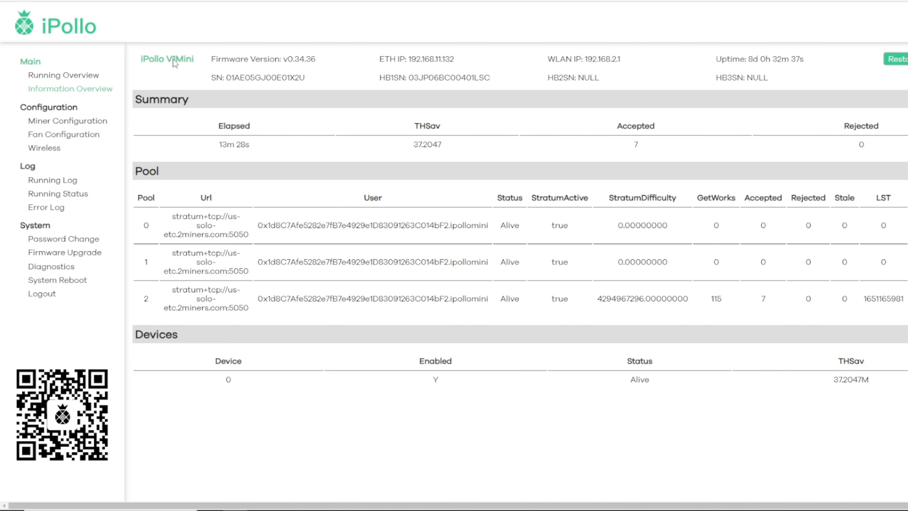
pyautogui.moveTo(194, 62)
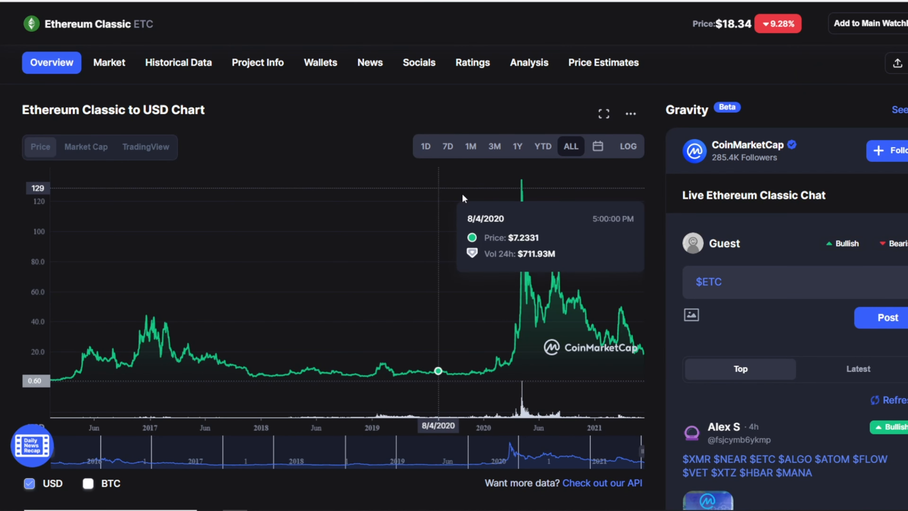
pyautogui.moveTo(642, 316)
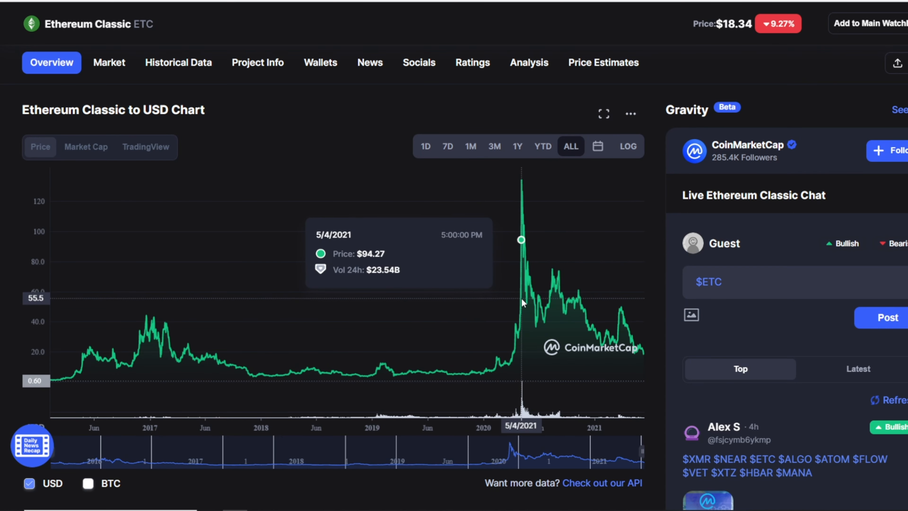
pyautogui.moveTo(573, 300)
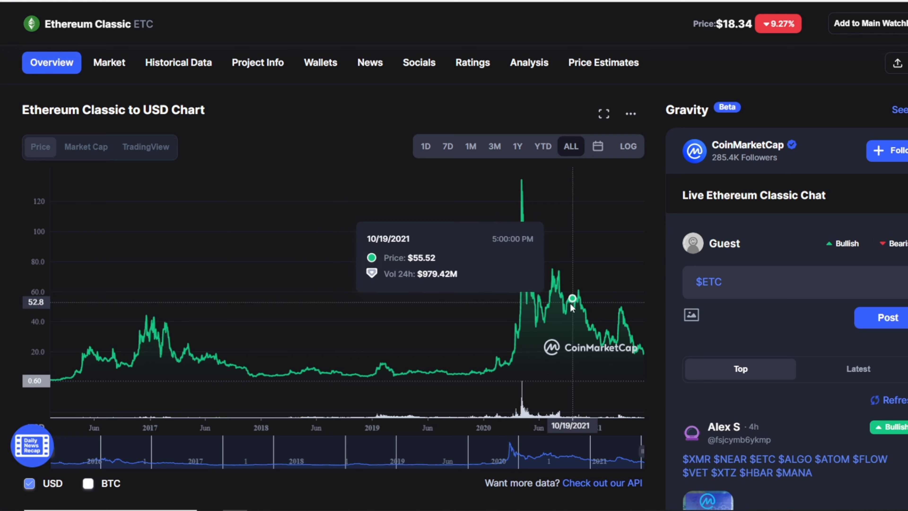
pyautogui.moveTo(535, 269)
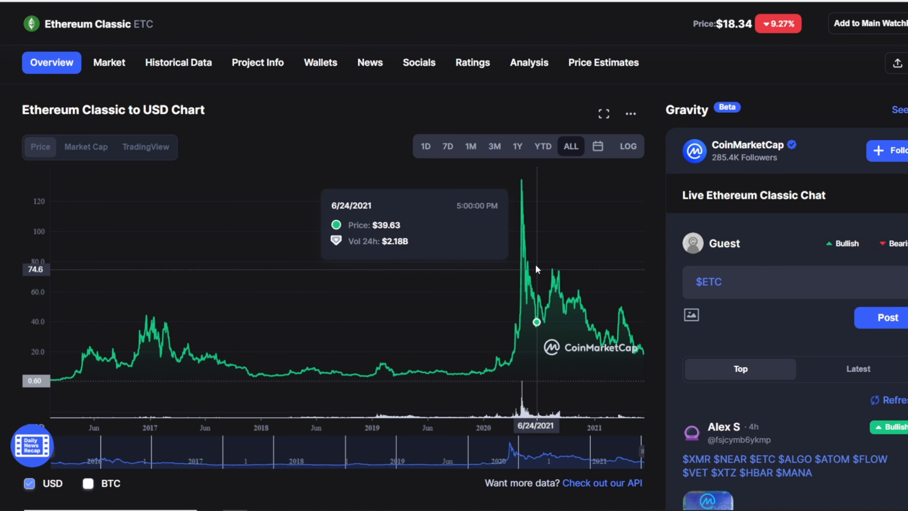
pyautogui.moveTo(536, 291)
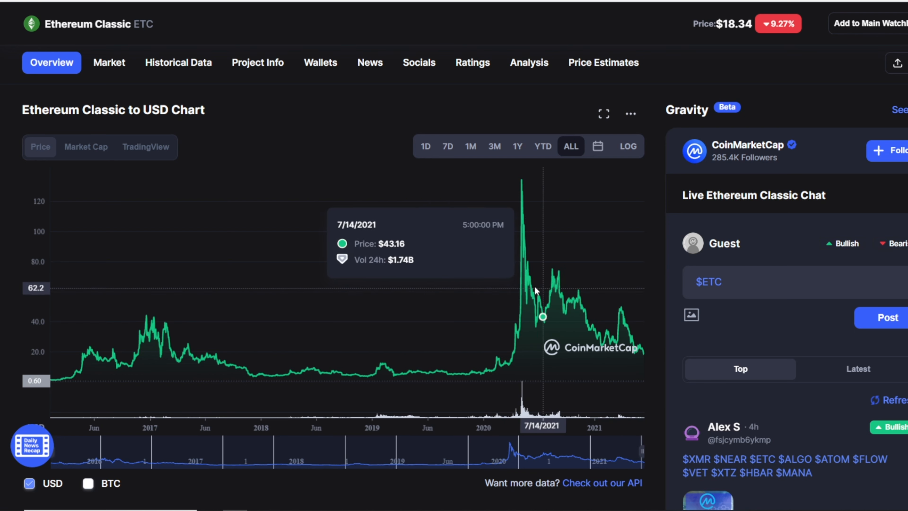
pyautogui.moveTo(519, 218)
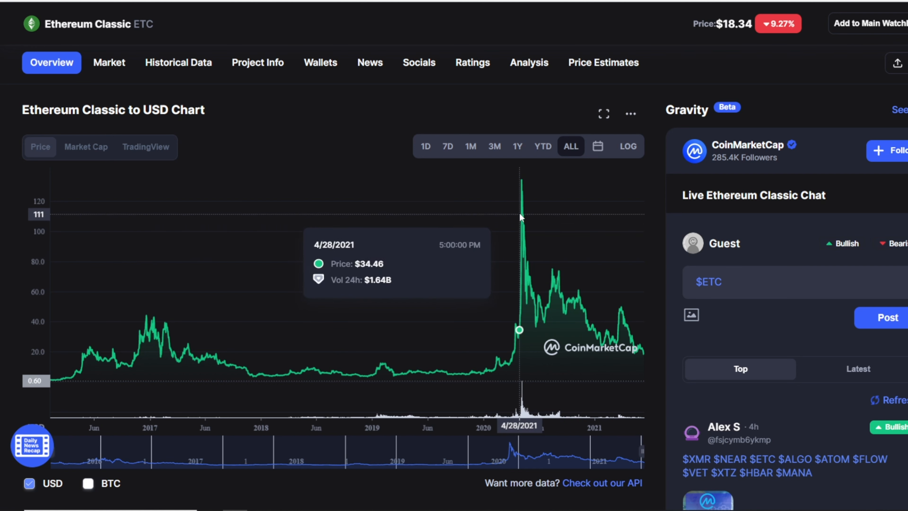
pyautogui.moveTo(523, 193)
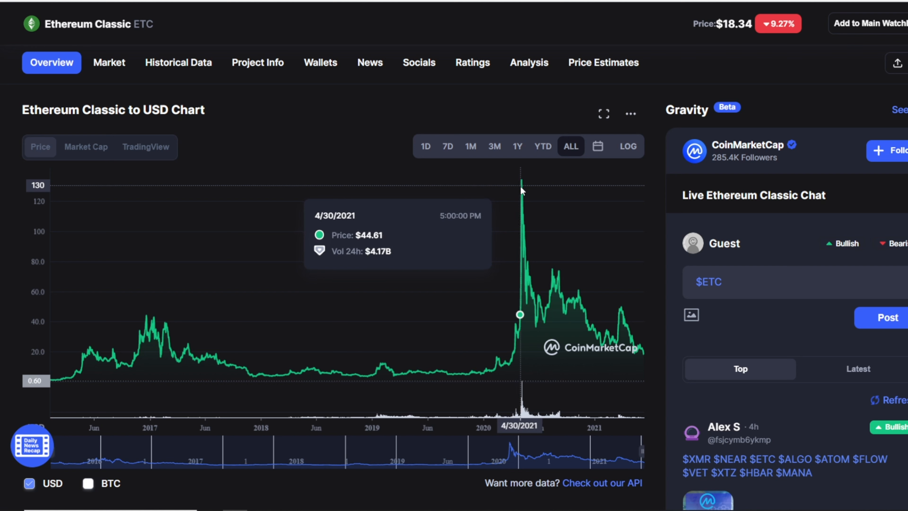
pyautogui.moveTo(513, 238)
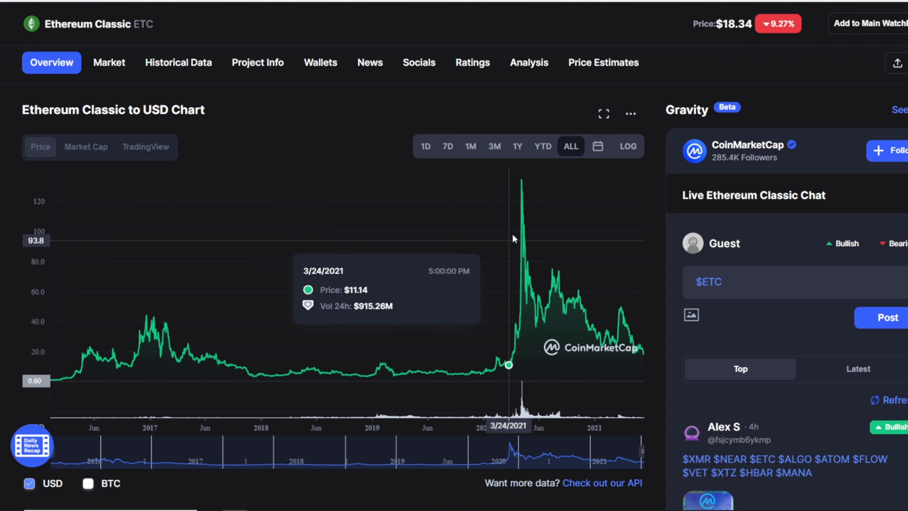
pyautogui.moveTo(544, 295)
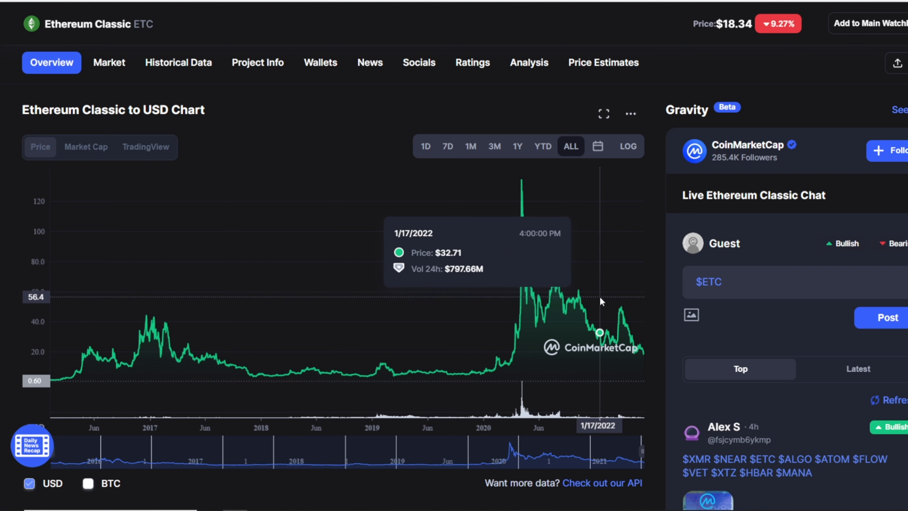
pyautogui.moveTo(395, 162)
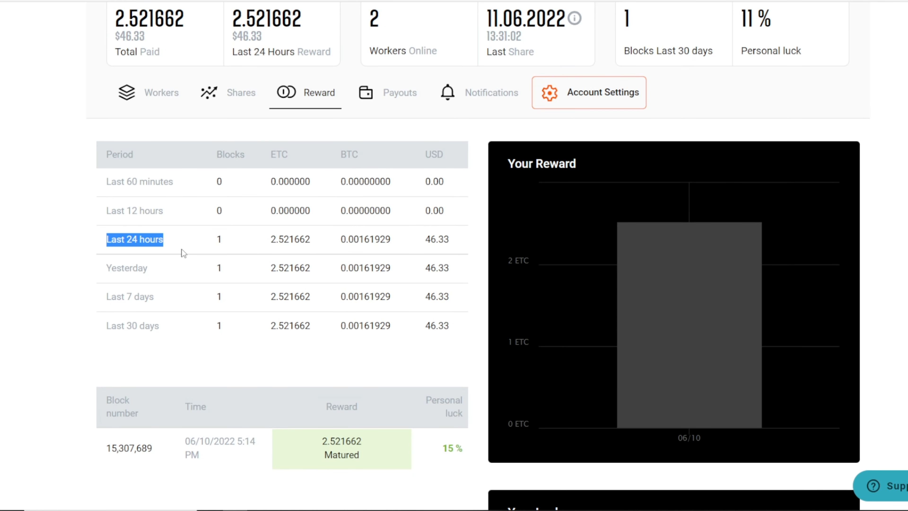
# Review the Ethermine rewards row and the per-worker share statistics over the last week.
pyautogui.doubleClick(186, 441)
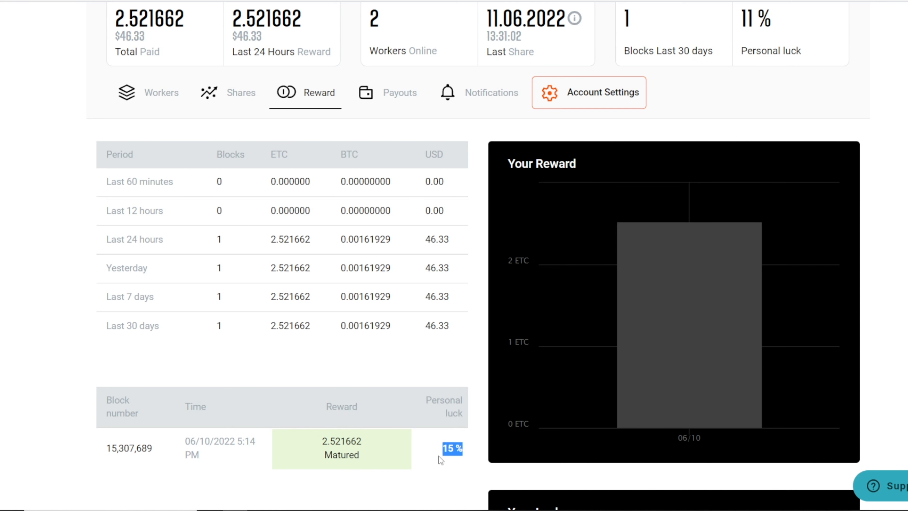
pyautogui.moveTo(461, 448)
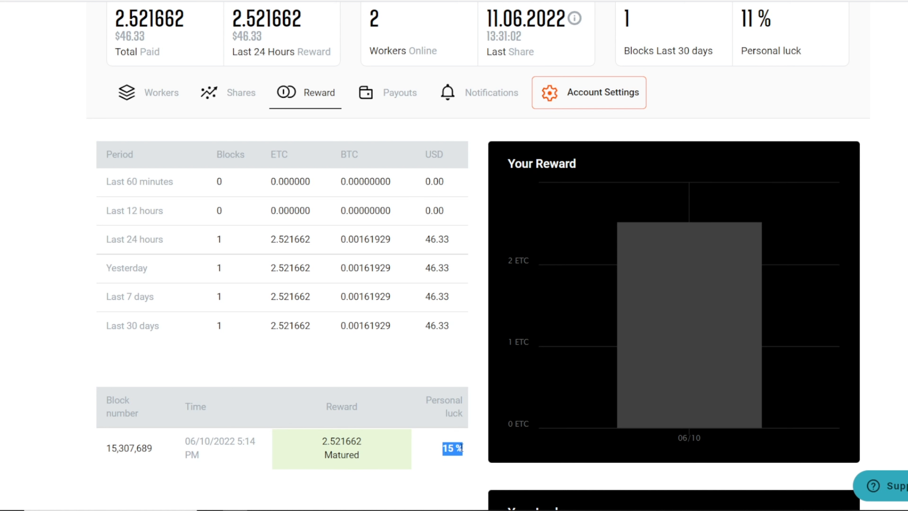
pyautogui.scroll(-3)
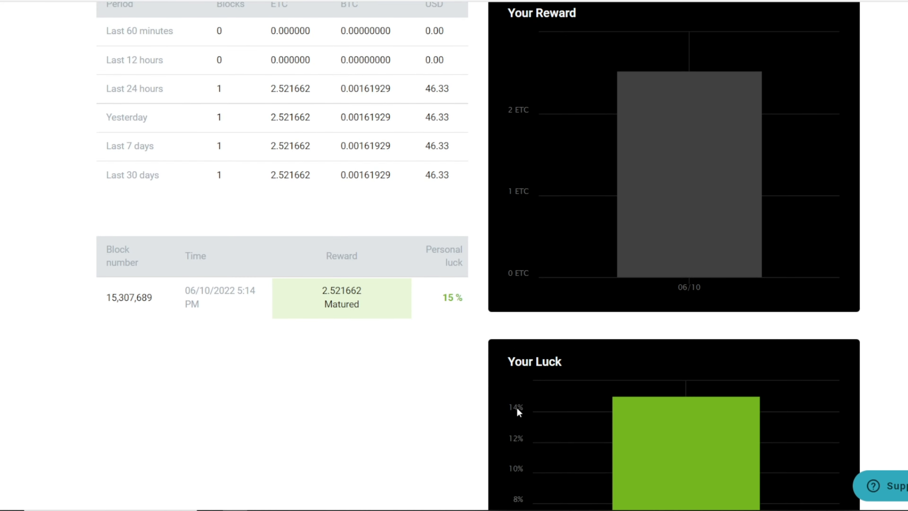
pyautogui.click(240, 93)
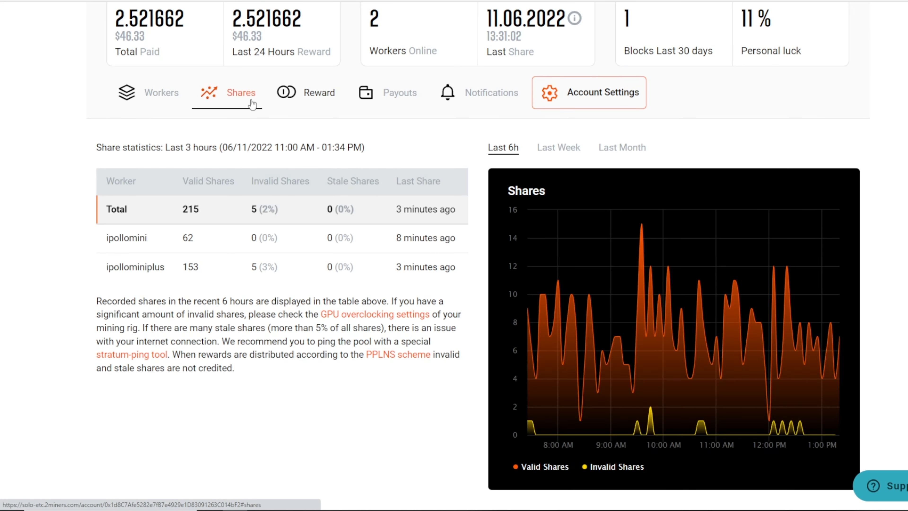
pyautogui.click(162, 93)
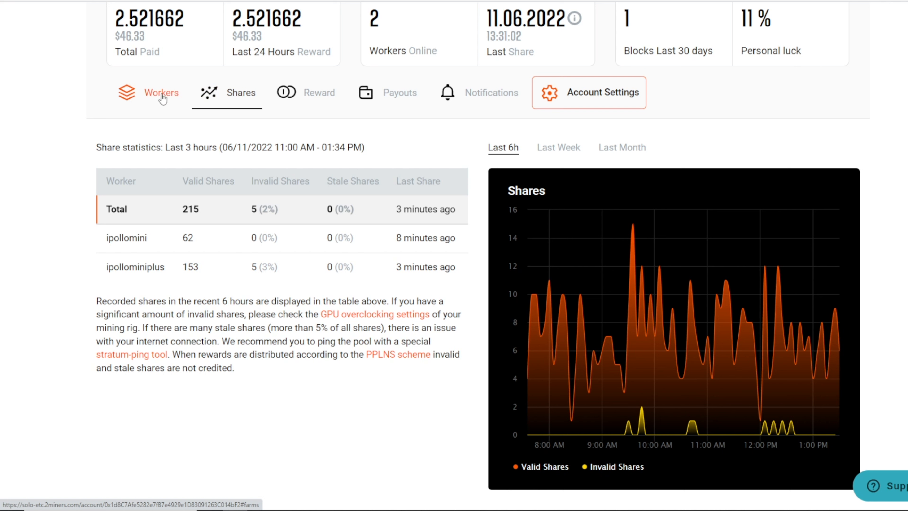
pyautogui.click(557, 147)
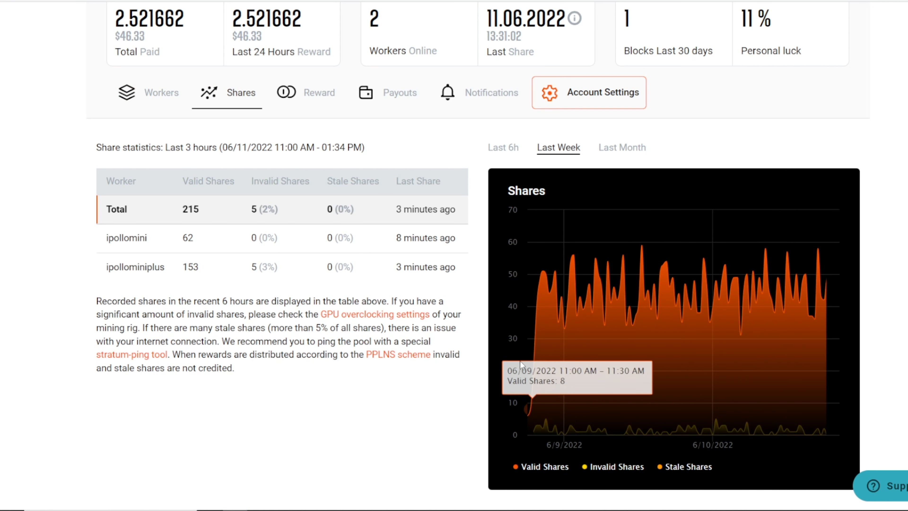
pyautogui.moveTo(527, 417)
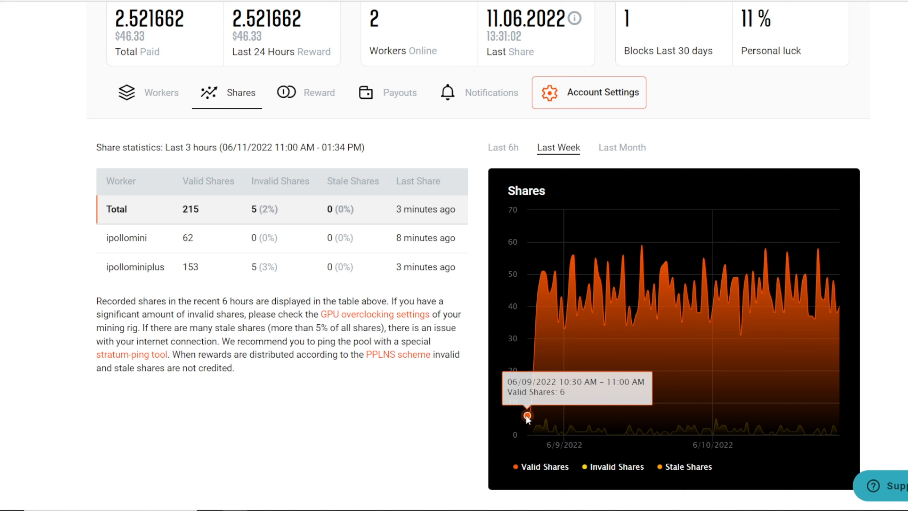
pyautogui.moveTo(529, 408)
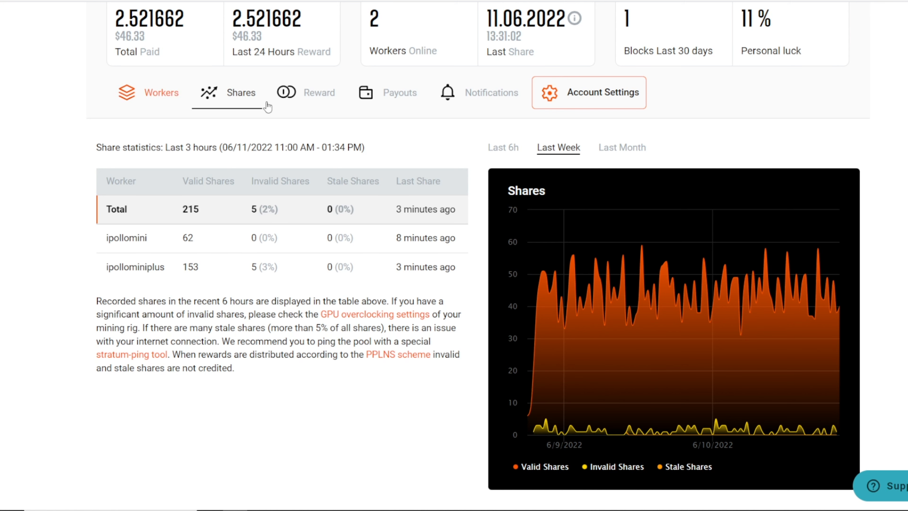
# Check the payout history with 2.521662 ETC paid and the reward breakdown by period.
pyautogui.click(399, 93)
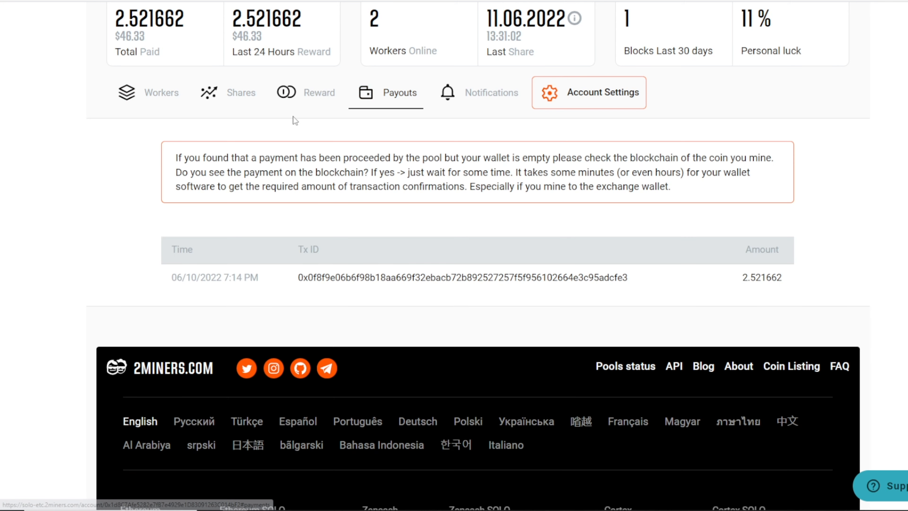
pyautogui.click(241, 93)
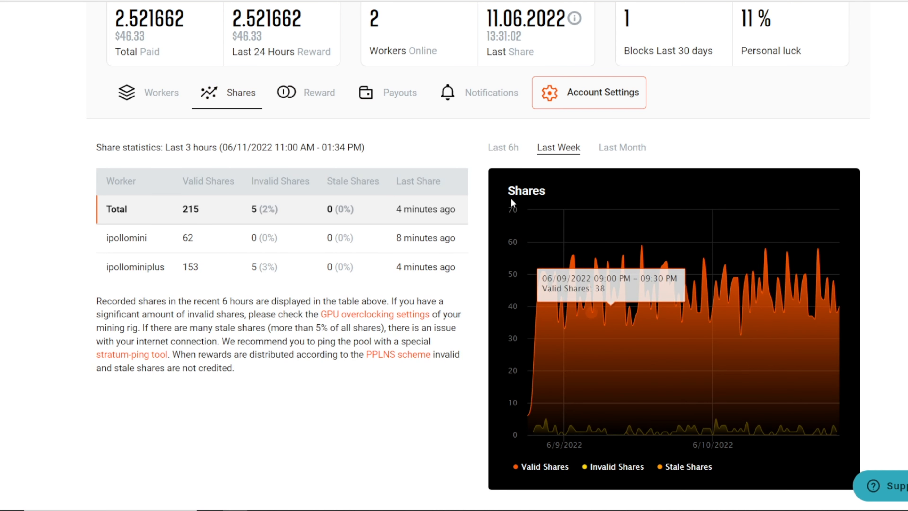
pyautogui.click(399, 93)
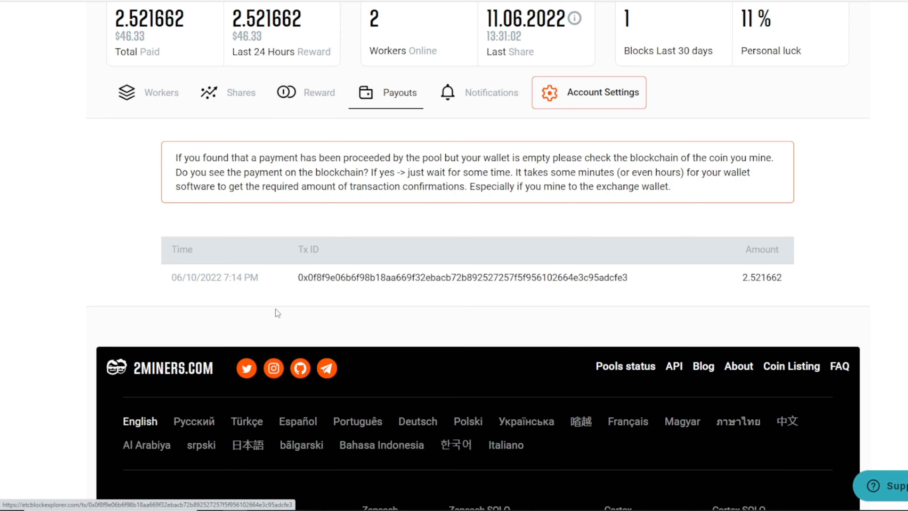
pyautogui.doubleClick(761, 278)
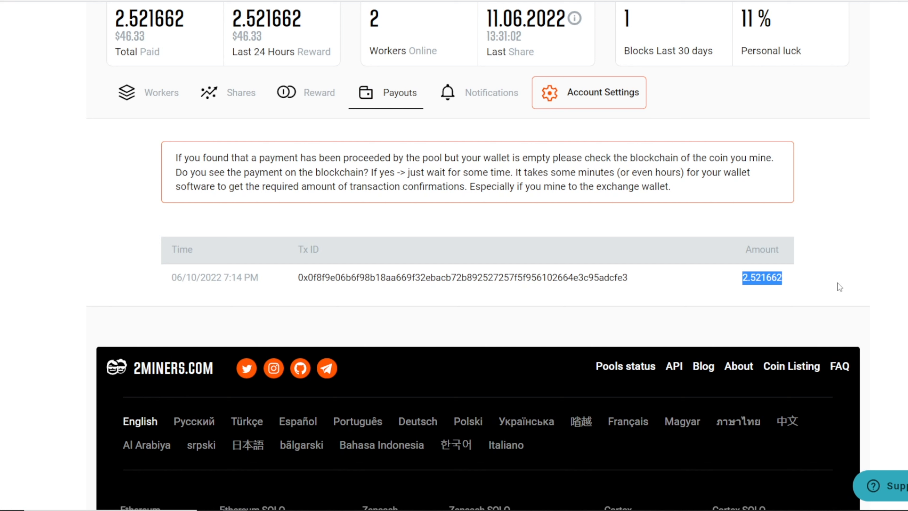
pyautogui.click(306, 92)
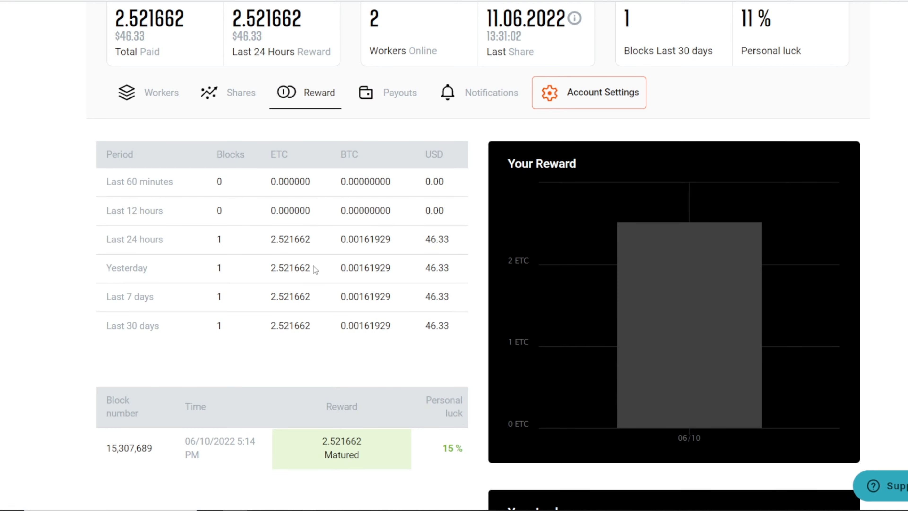
pyautogui.moveTo(292, 106)
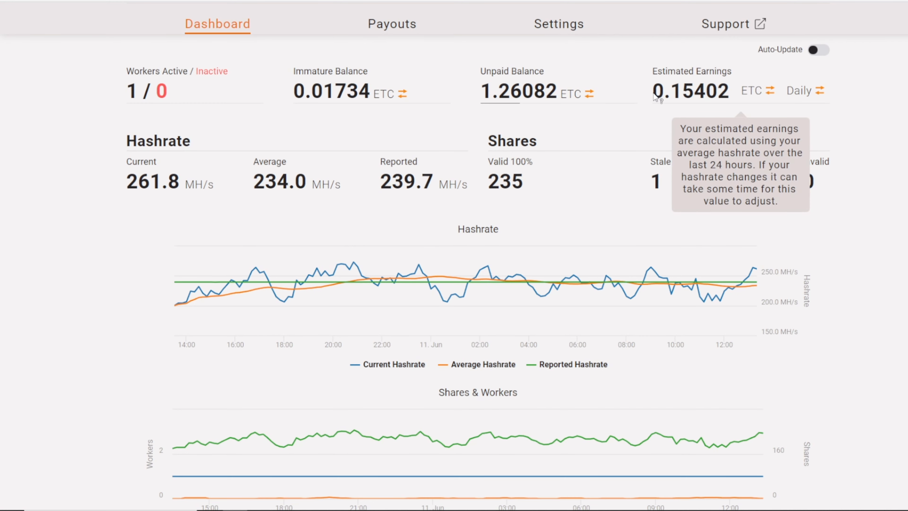
# Inspect the worker's reported 239.7 MH/s hashrate, then return to the 2Miners solo account.
pyautogui.scroll(-3)
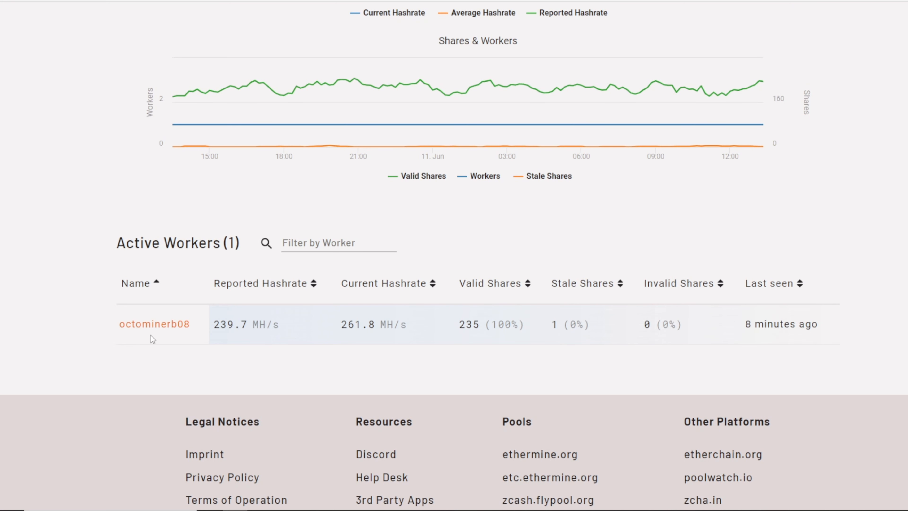
pyautogui.doubleClick(229, 324)
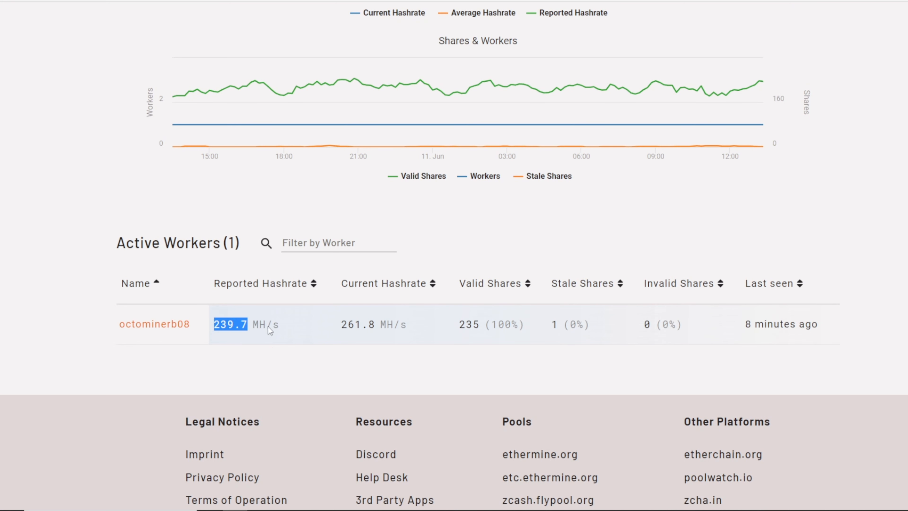
pyautogui.moveTo(257, 368)
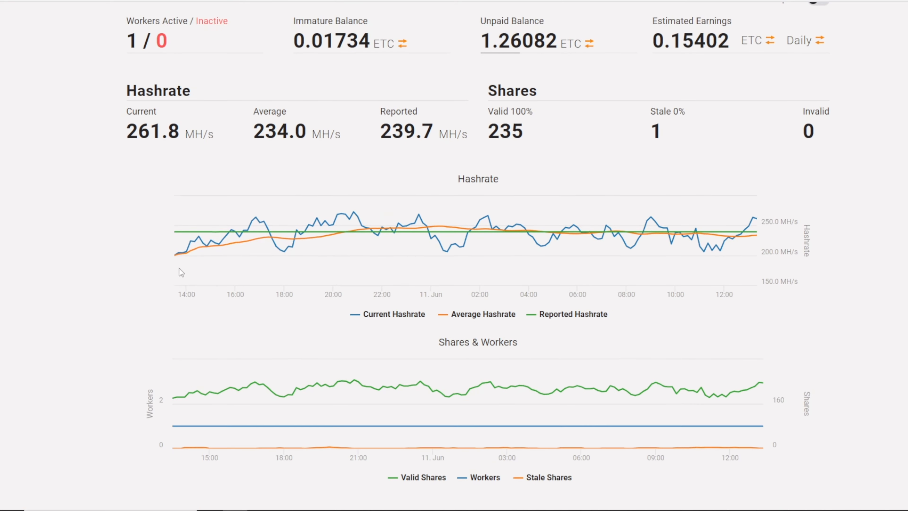
pyautogui.moveTo(596, 93)
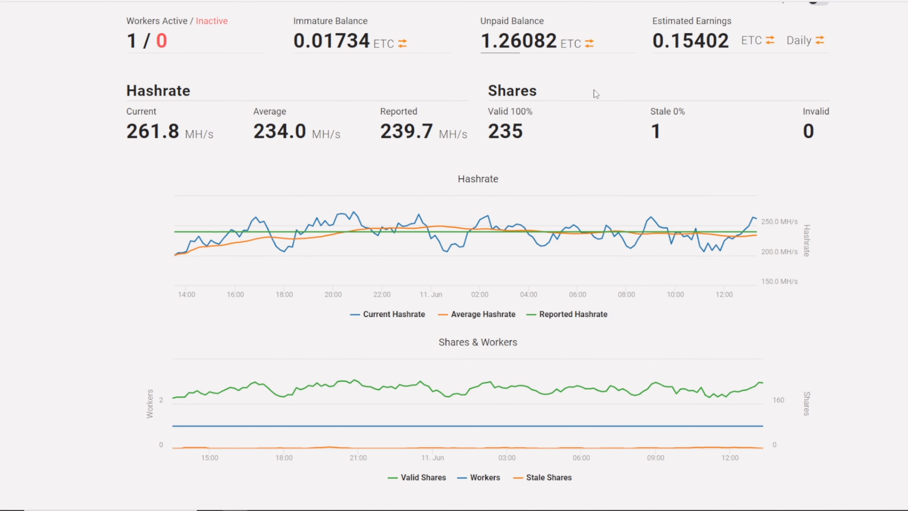
pyautogui.moveTo(619, 84)
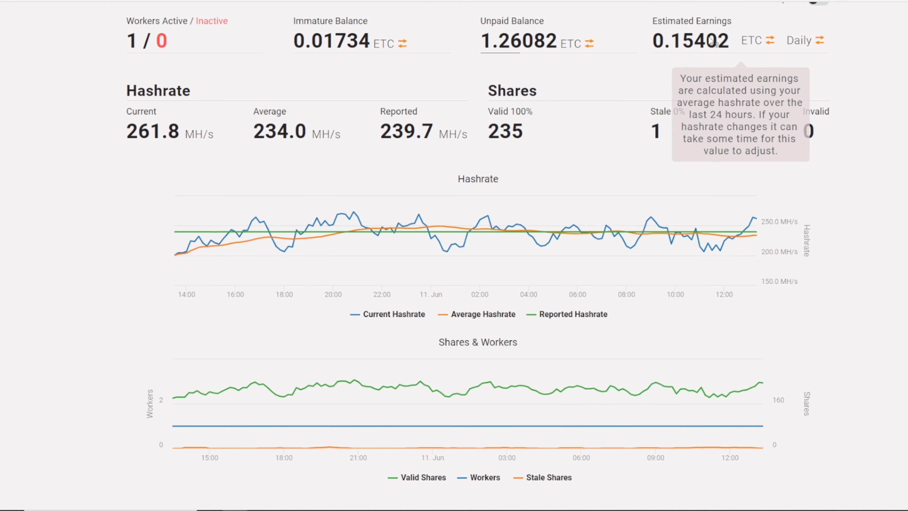
pyautogui.moveTo(649, 94)
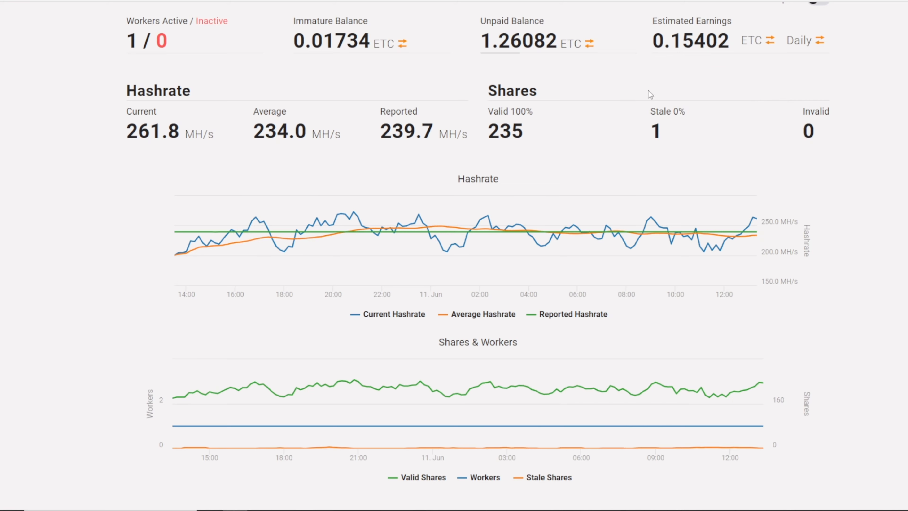
pyautogui.scroll(-3)
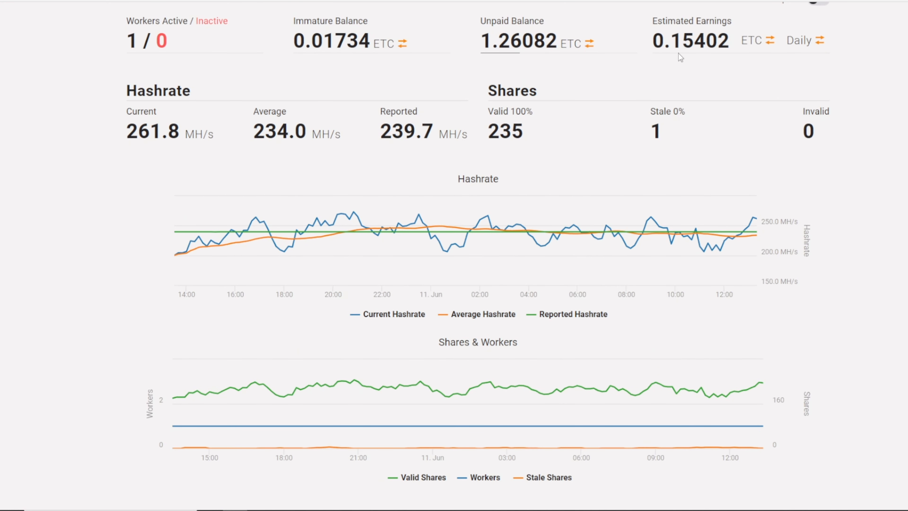
pyautogui.click(306, 92)
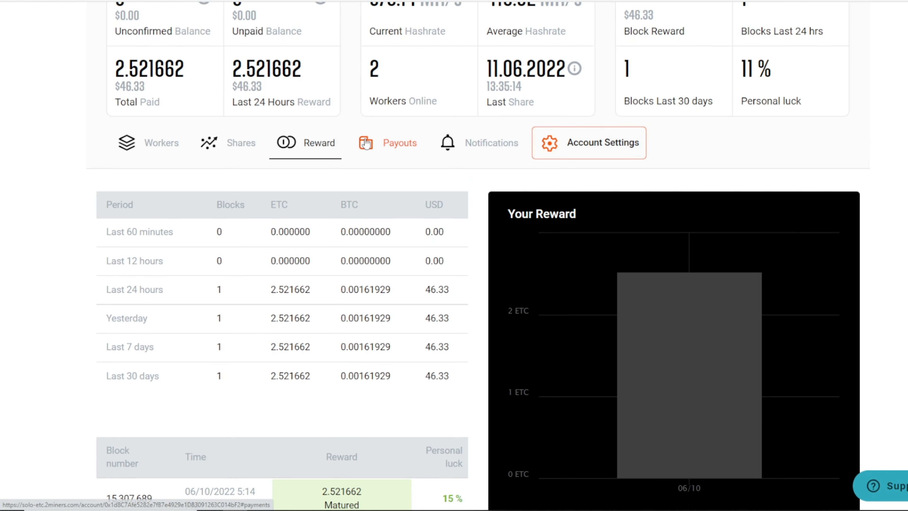
# Show the 2Miners workers list with ipollomini and ipollominiplus hashrates.
pyautogui.click(162, 143)
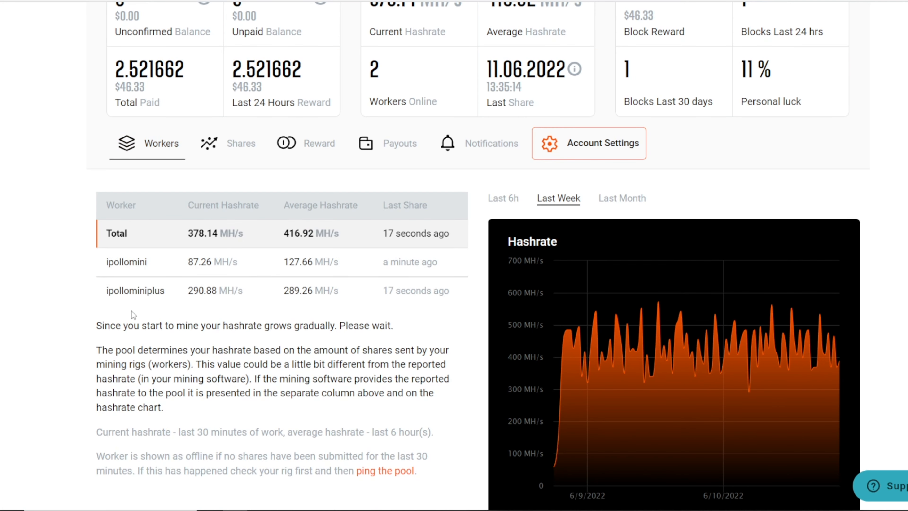
pyautogui.moveTo(46, 42)
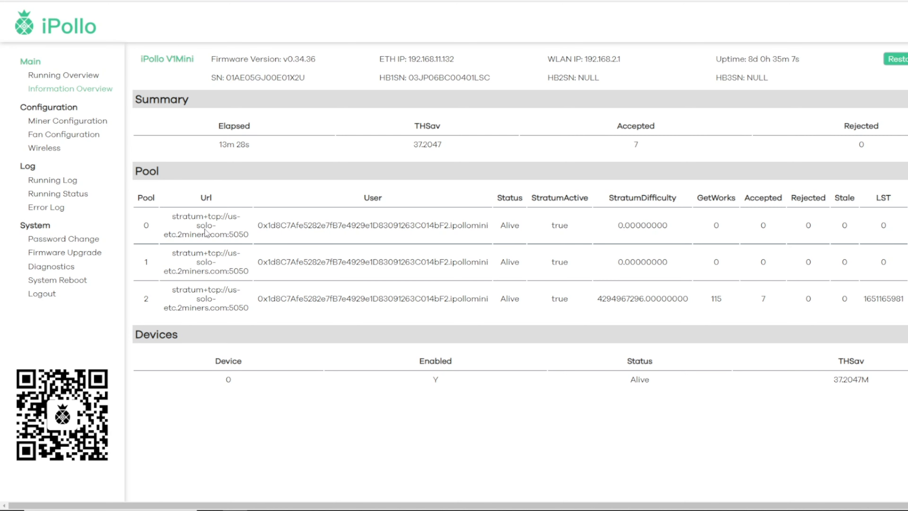
pyautogui.moveTo(572, 46)
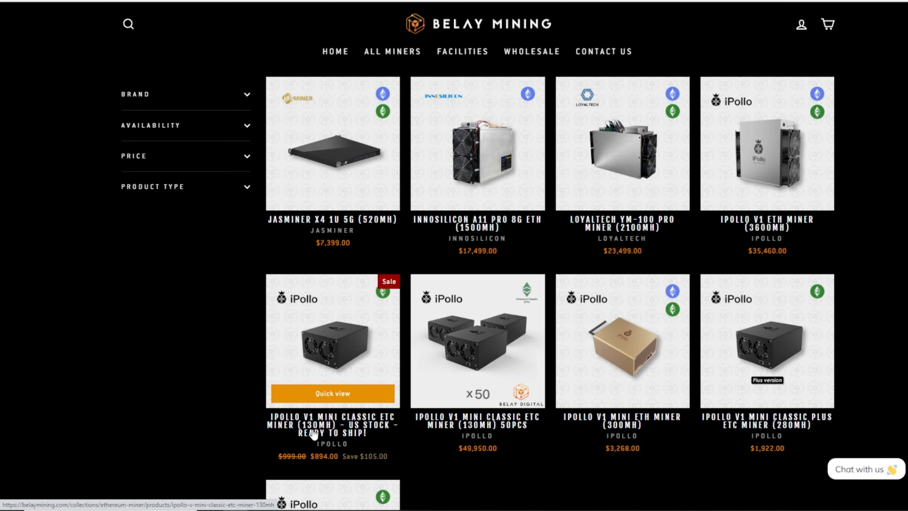
# View the iPollo V1 Mini Classic ETC Miner (130MH) listing priced at $894.00.
pyautogui.click(332, 420)
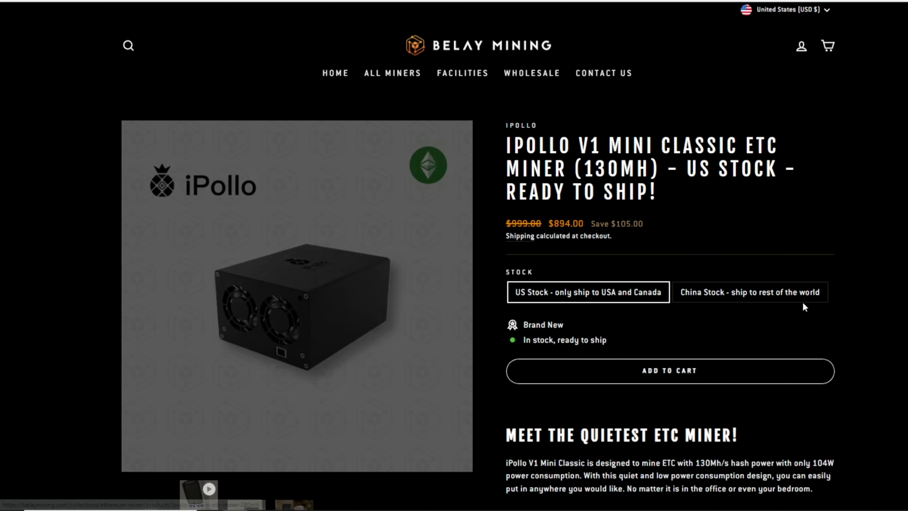
pyautogui.scroll(-3)
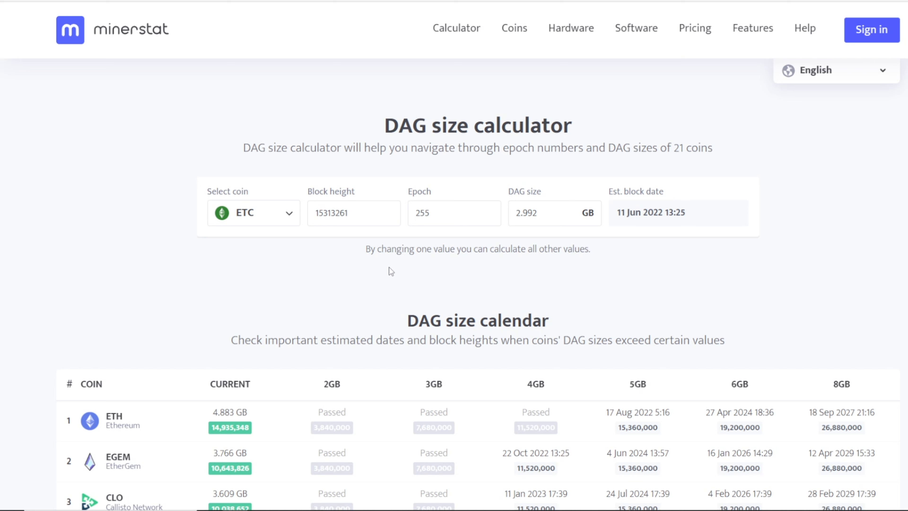
pyautogui.moveTo(526, 180)
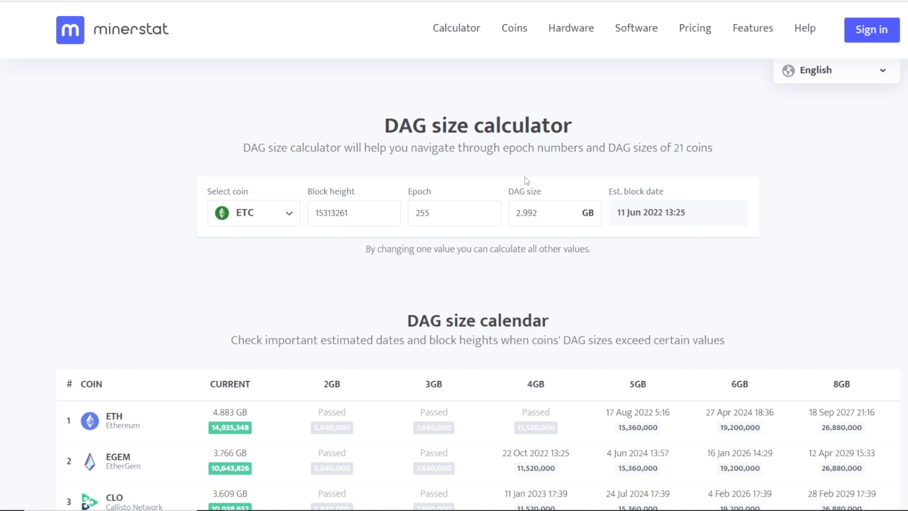
pyautogui.moveTo(388, 279)
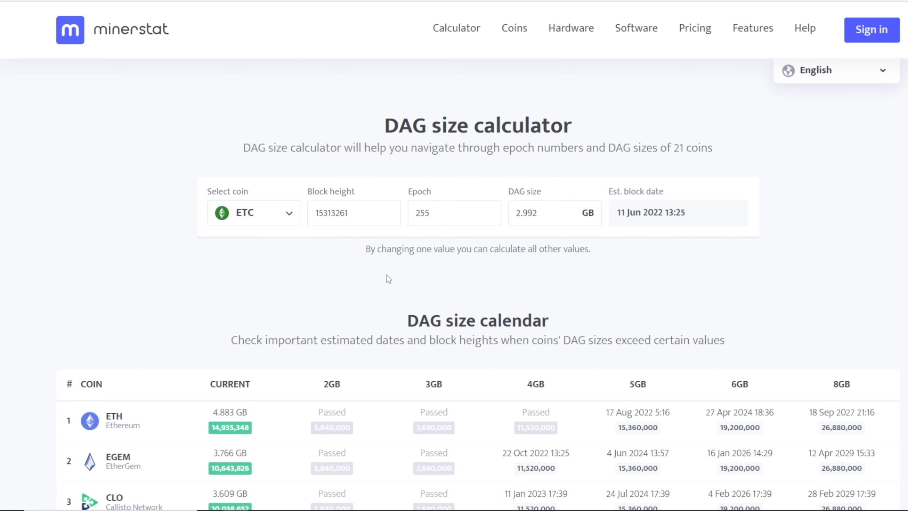
# Enter a 3.8 GB DAG size for Ethereum Classic to estimate block 21480000, epoch 358.
pyautogui.click(253, 212)
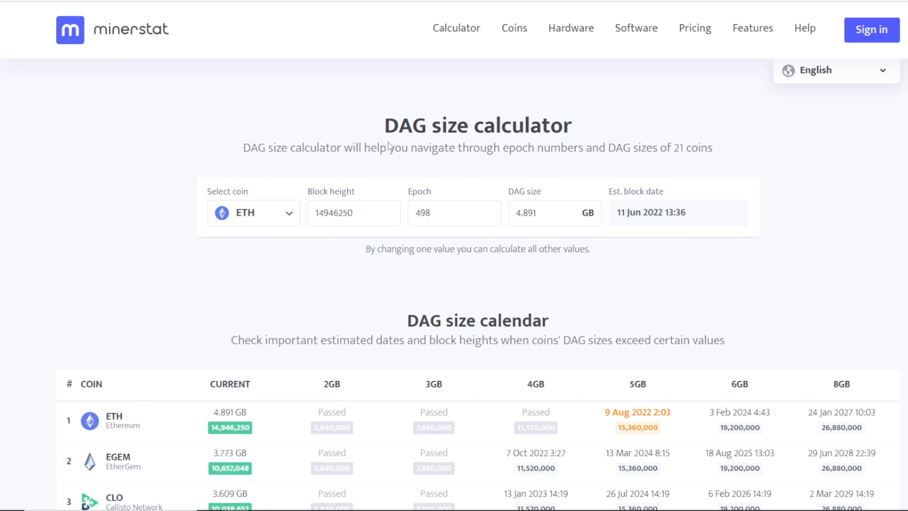
pyautogui.click(254, 212)
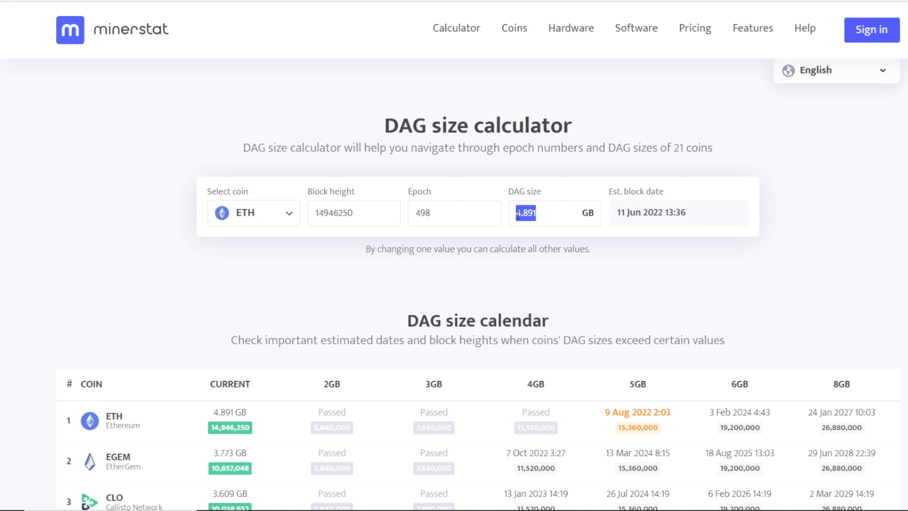
pyautogui.click(553, 212)
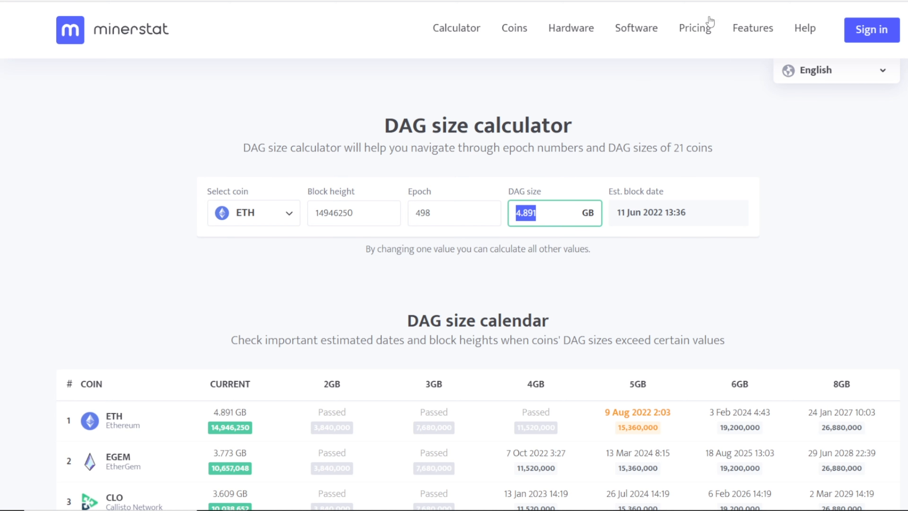
pyautogui.moveTo(323, 198)
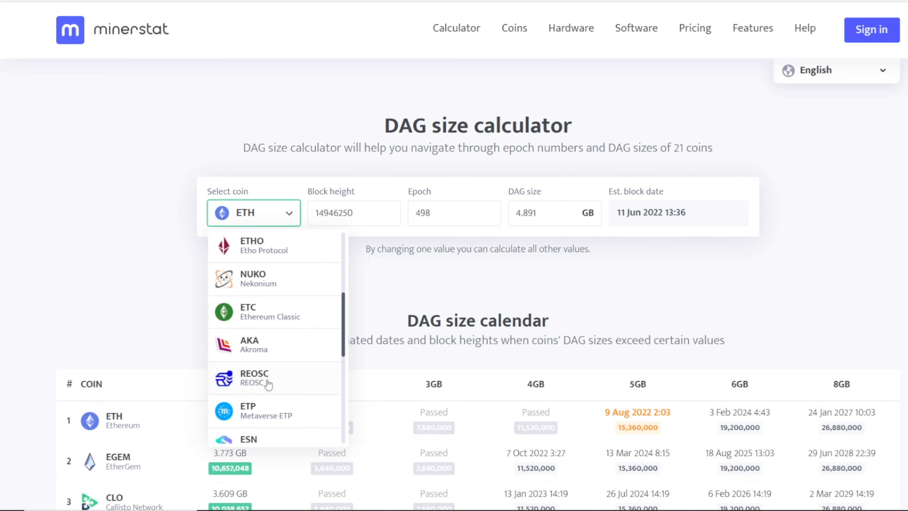
pyautogui.click(248, 311)
pyautogui.write('3.8')
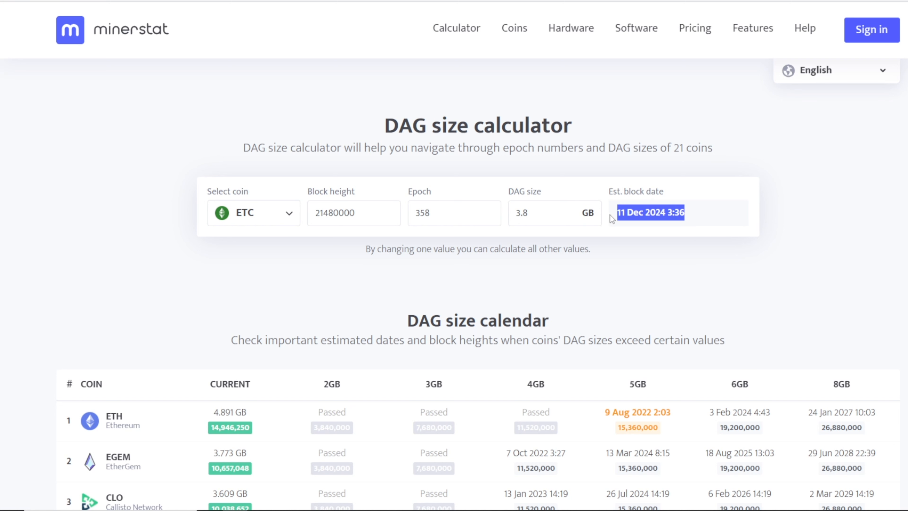
pyautogui.moveTo(655, 216)
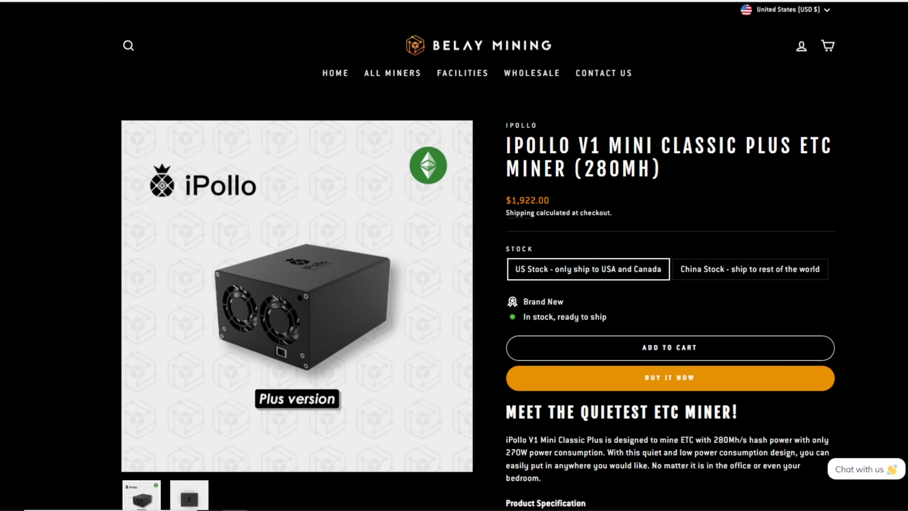
pyautogui.moveTo(159, 38)
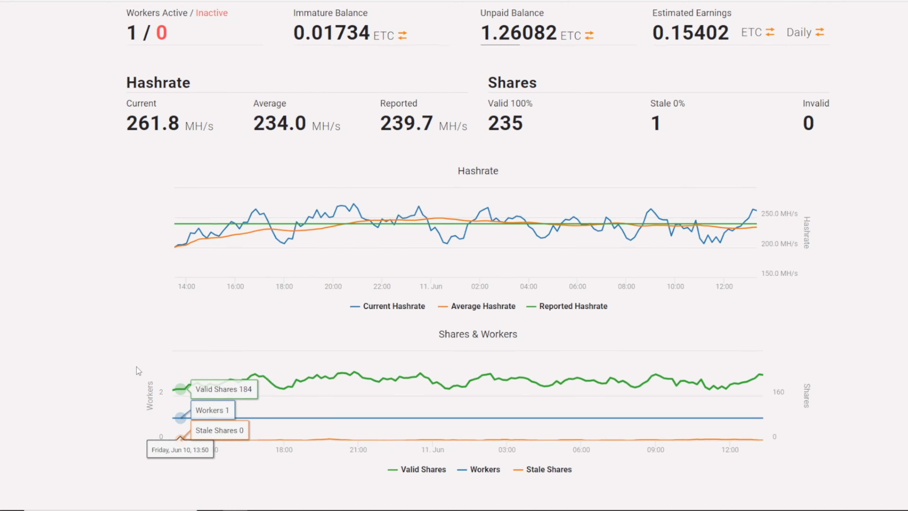
# View the 280MH iPollo Mini Classic Plus at $1,922.00 and enter 0.35 in the calculator.
pyautogui.scroll(-3)
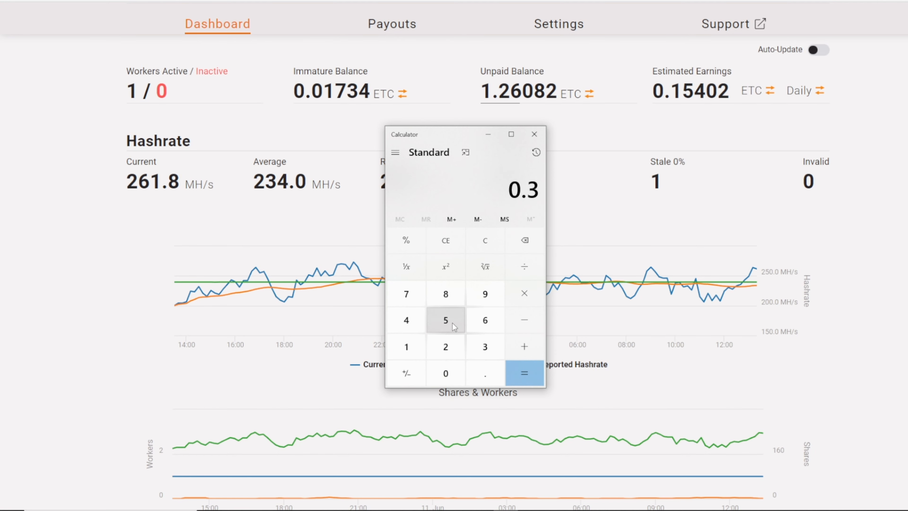
pyautogui.click(446, 320)
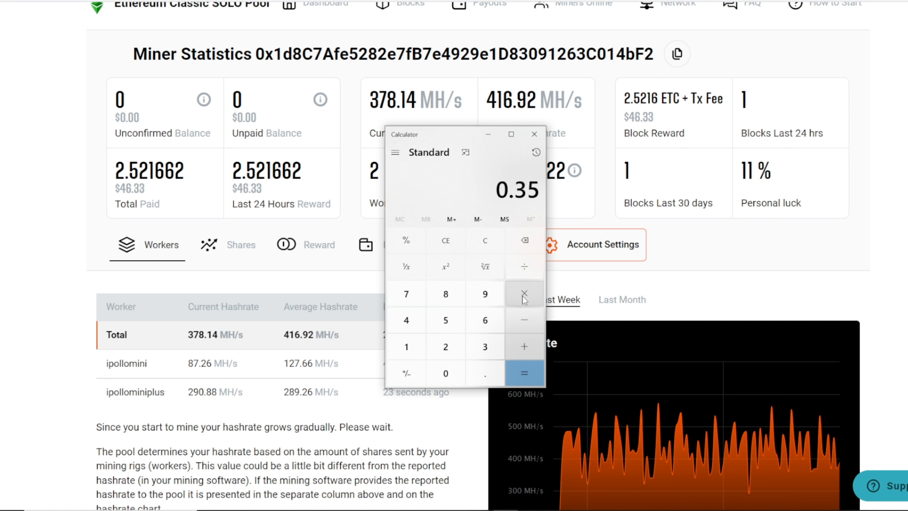
# Multiply 0.35 by 30 in the calculator to get 10.5.
pyautogui.click(523, 294)
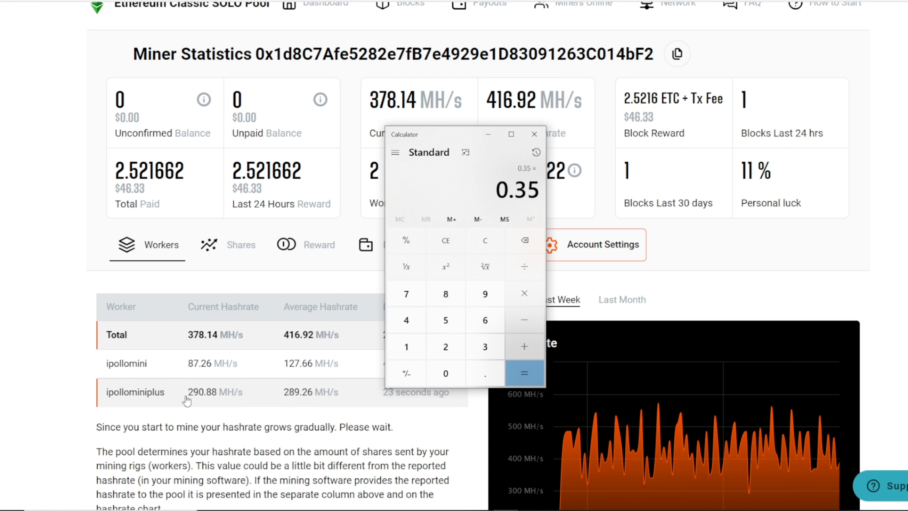
pyautogui.click(523, 372)
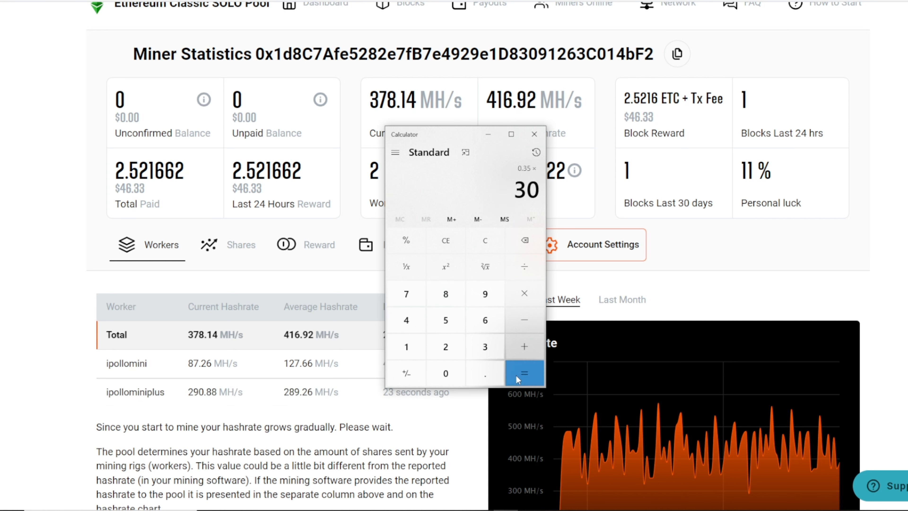
pyautogui.click(523, 372)
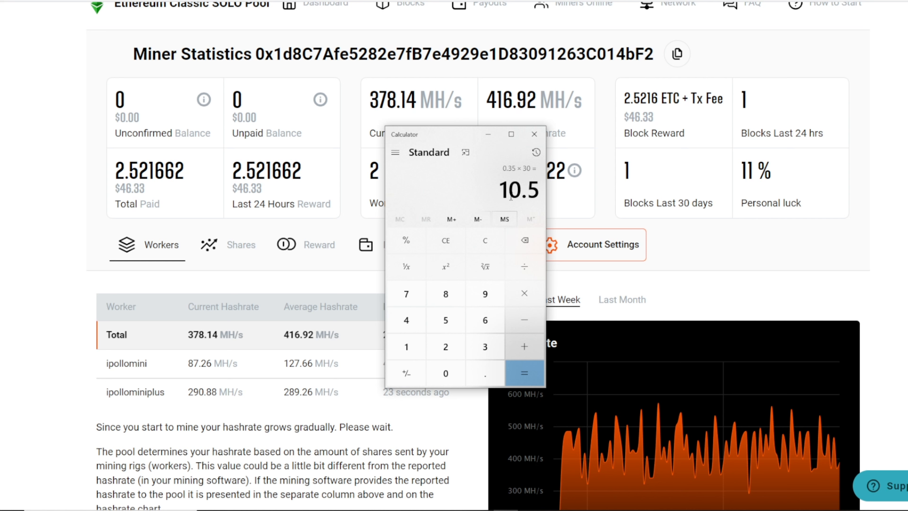
pyautogui.moveTo(137, 352)
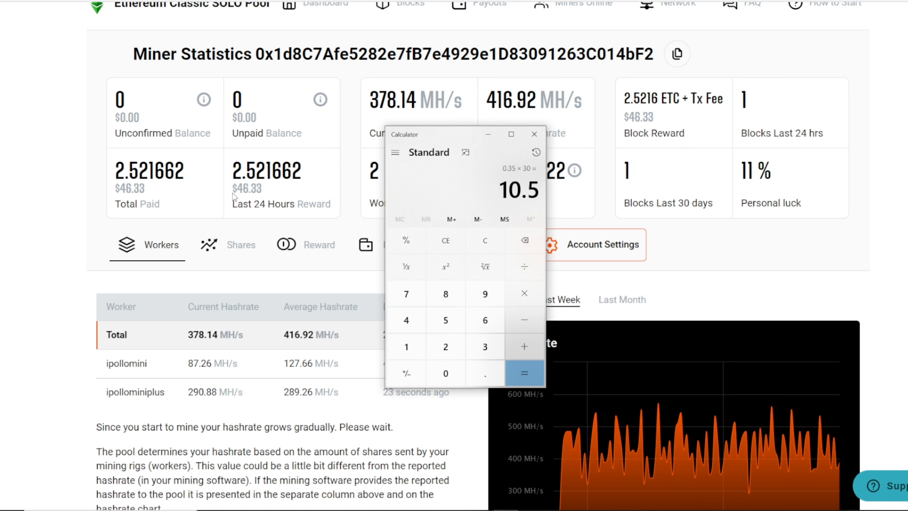
pyautogui.moveTo(224, 204)
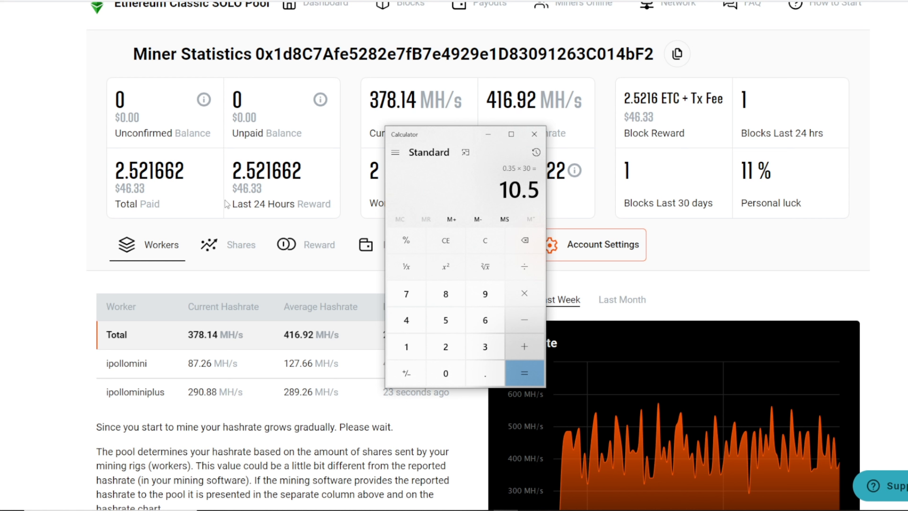
pyautogui.moveTo(445, 240)
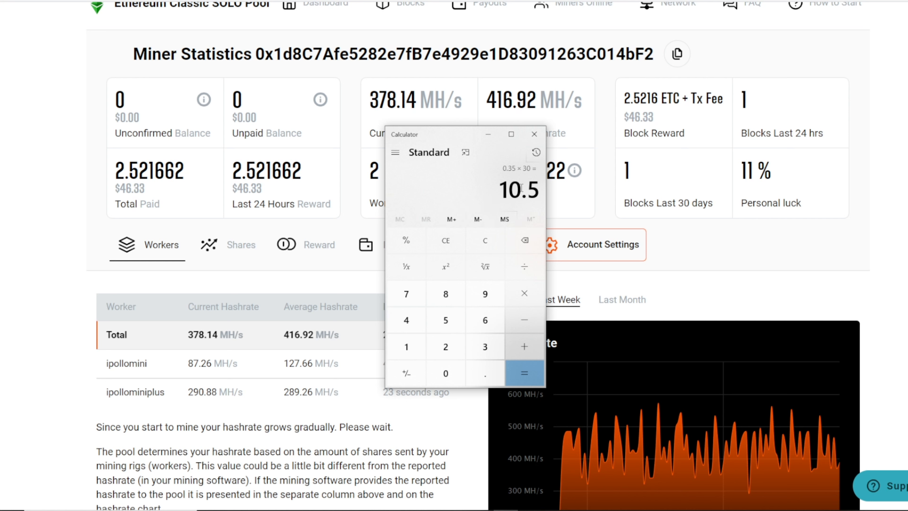
pyautogui.tripleClick(518, 190)
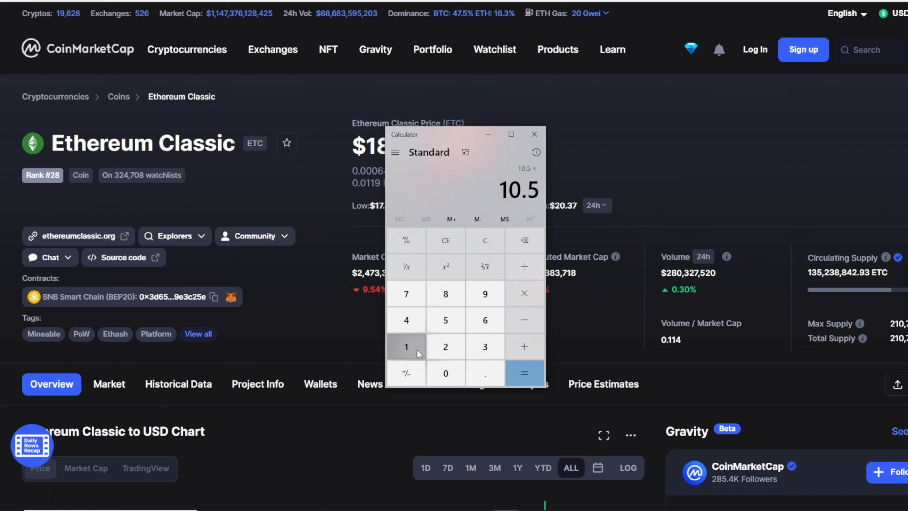
# Begin multiplying the 10.5 result by a new figure in the calculator.
pyautogui.click(524, 372)
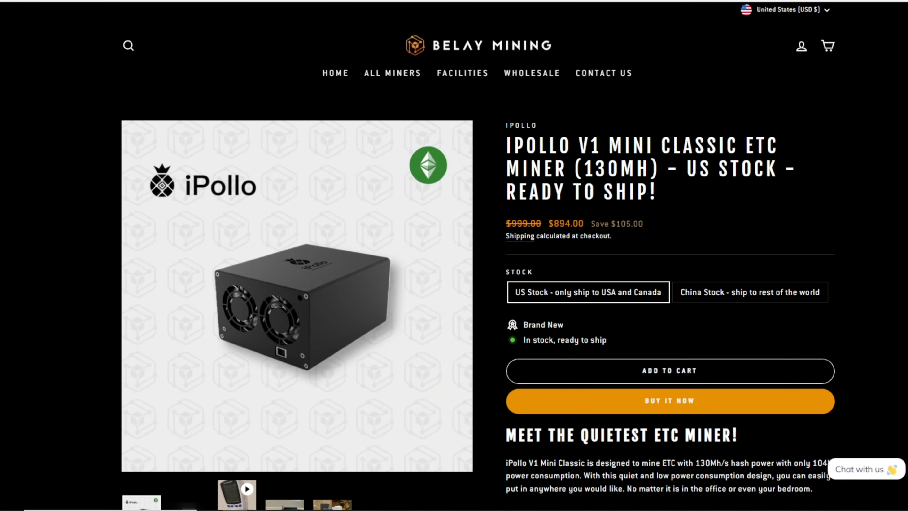
pyautogui.moveTo(115, 19)
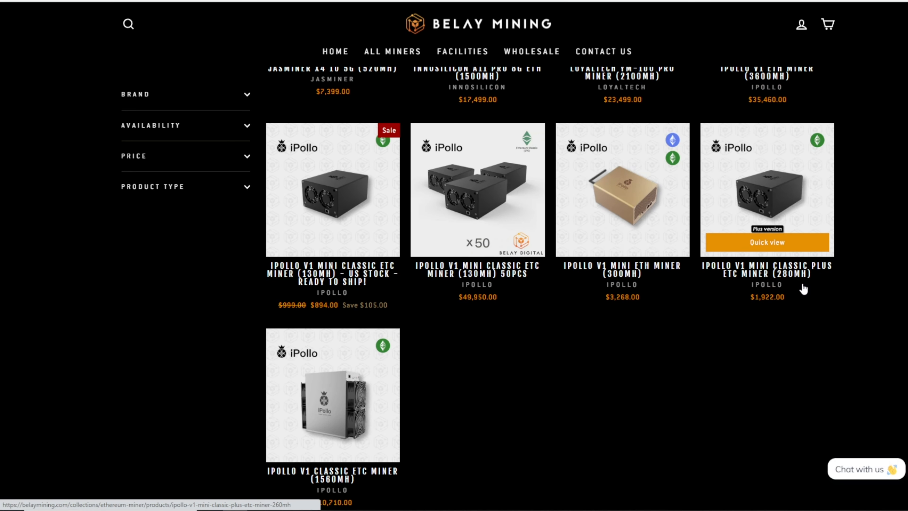
pyautogui.moveTo(354, 312)
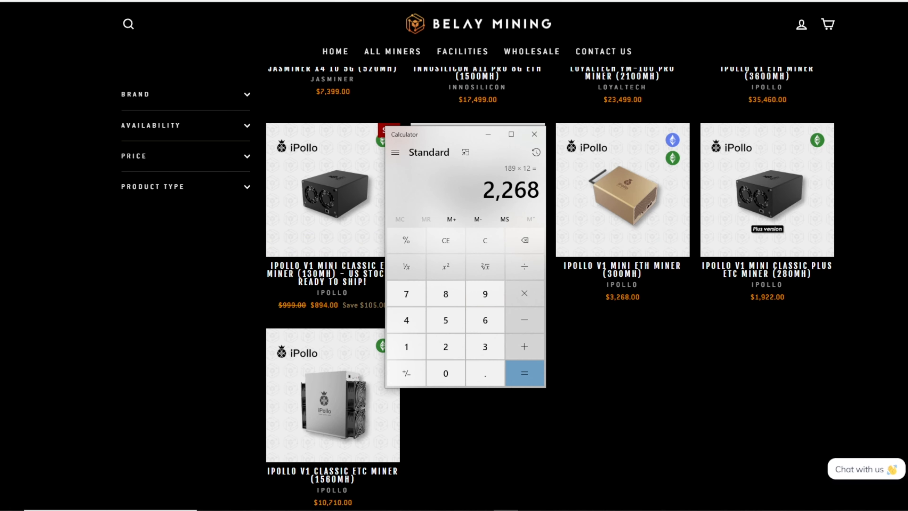
pyautogui.moveTo(473, 194)
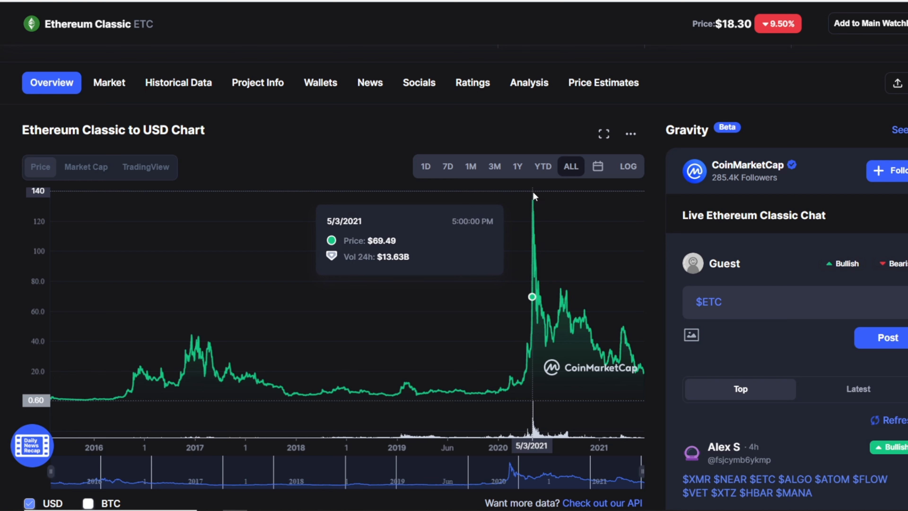
pyautogui.moveTo(638, 373)
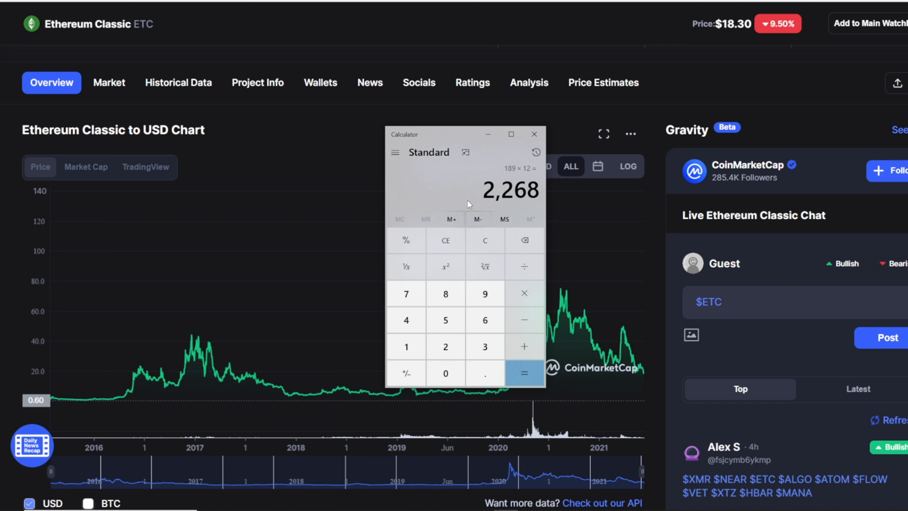
# Multiply 10.5 by the 134 peak price to get 1,407.
pyautogui.click(406, 320)
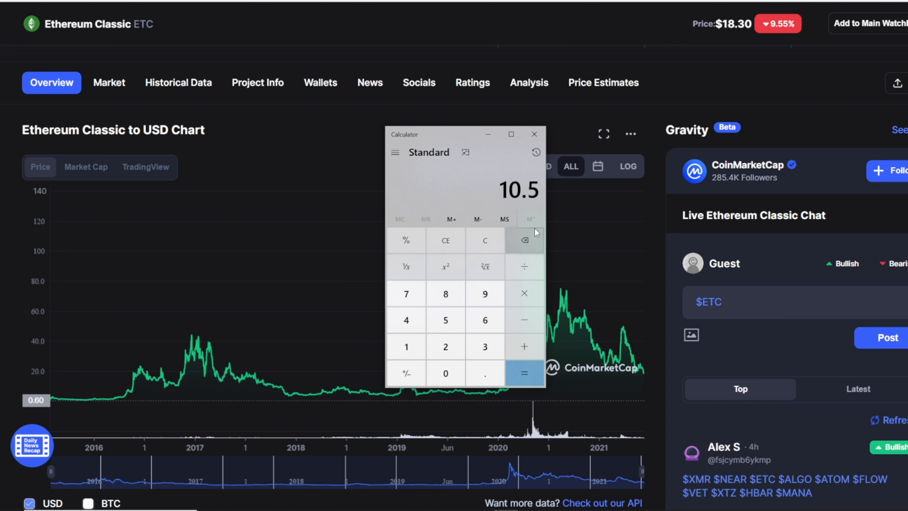
pyautogui.moveTo(464, 134); pyautogui.dragTo(261, 121)
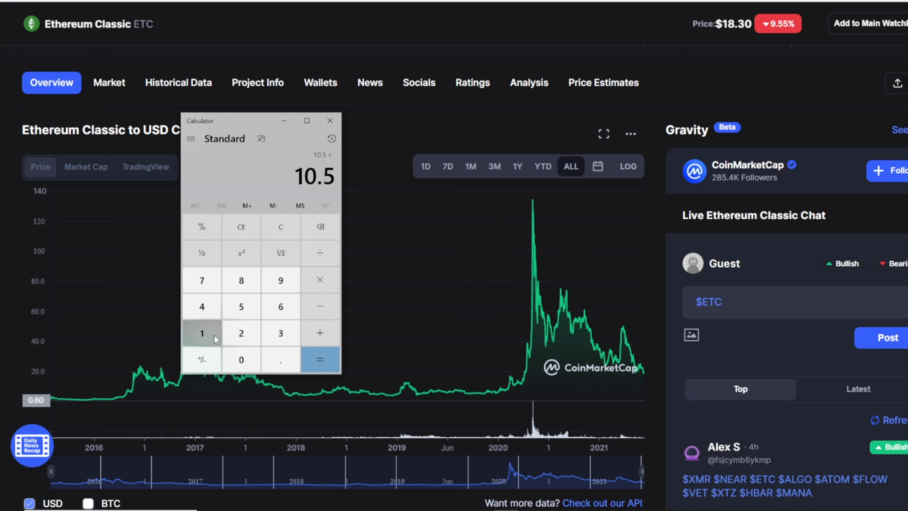
pyautogui.click(320, 359)
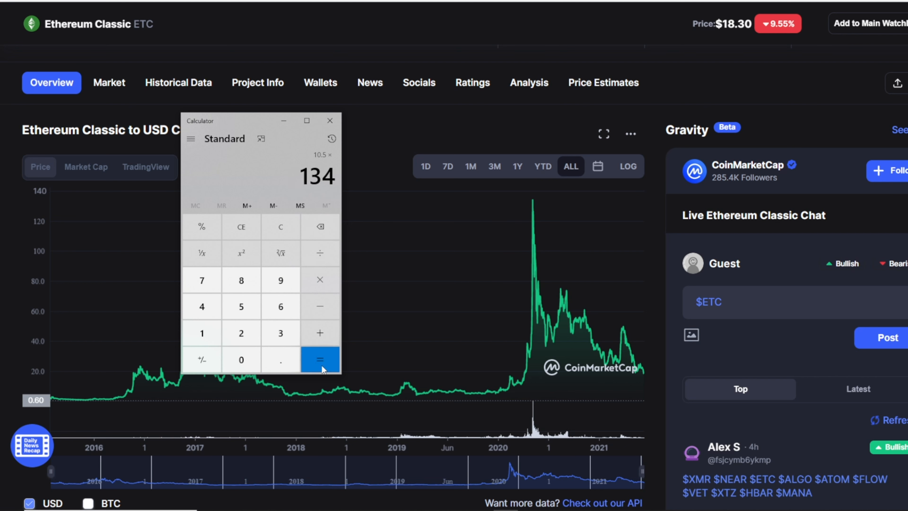
pyautogui.click(319, 359)
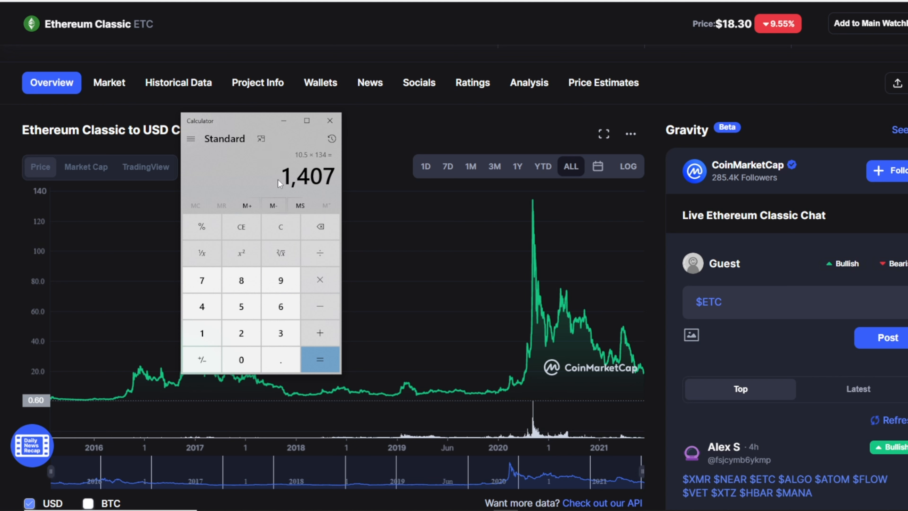
pyautogui.moveTo(535, 203)
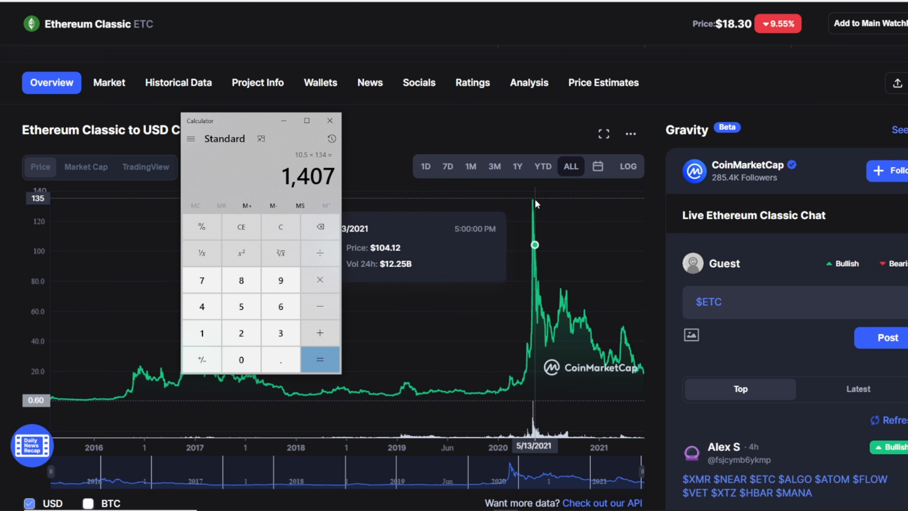
pyautogui.moveTo(261, 196)
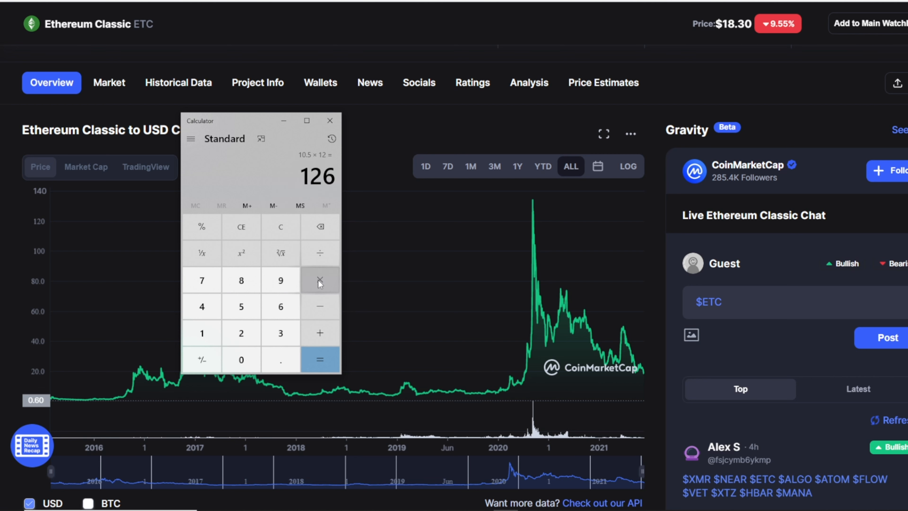
# Multiply 126 by 134 for 16,884, moving the calculator off the chart peak.
pyautogui.click(319, 279)
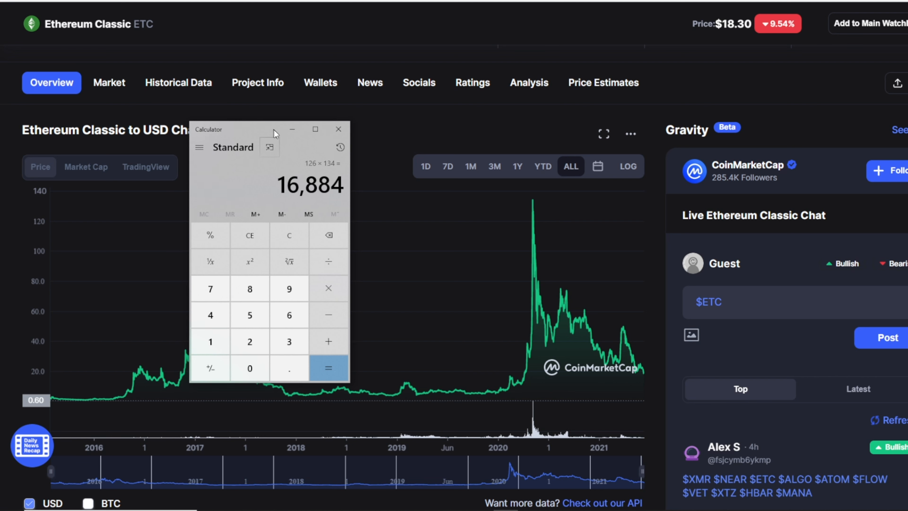
pyautogui.moveTo(249, 129); pyautogui.dragTo(322, 140)
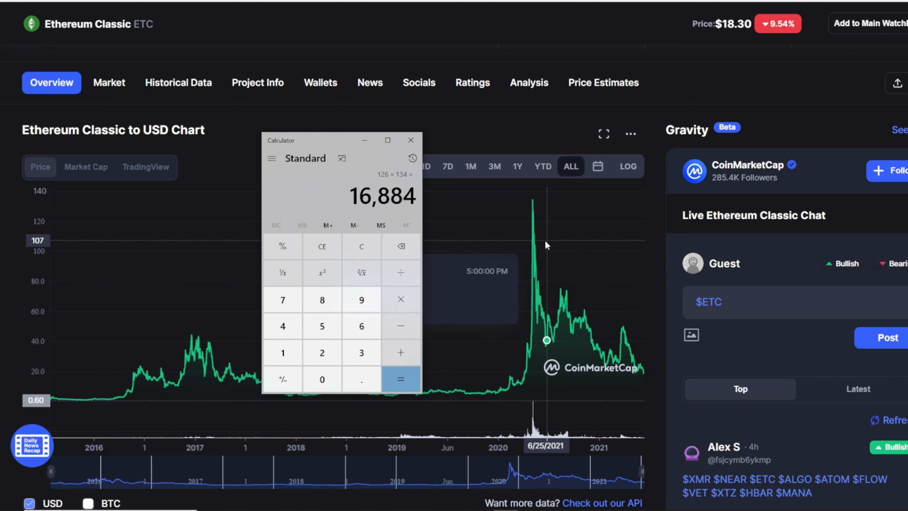
pyautogui.moveTo(529, 338)
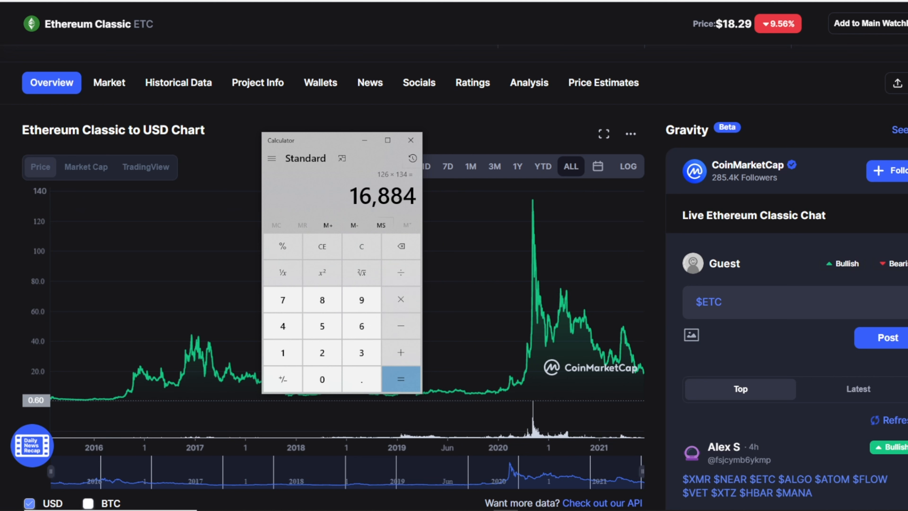
pyautogui.moveTo(533, 204)
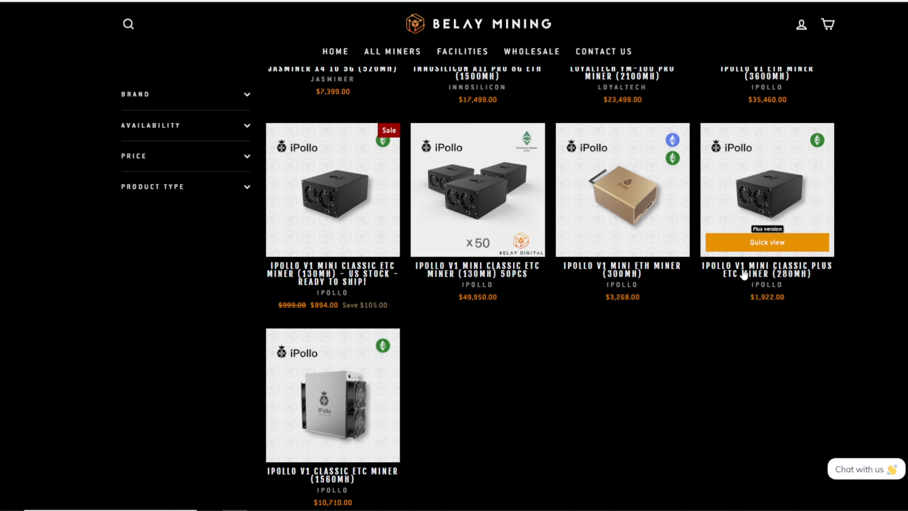
pyautogui.moveTo(783, 273)
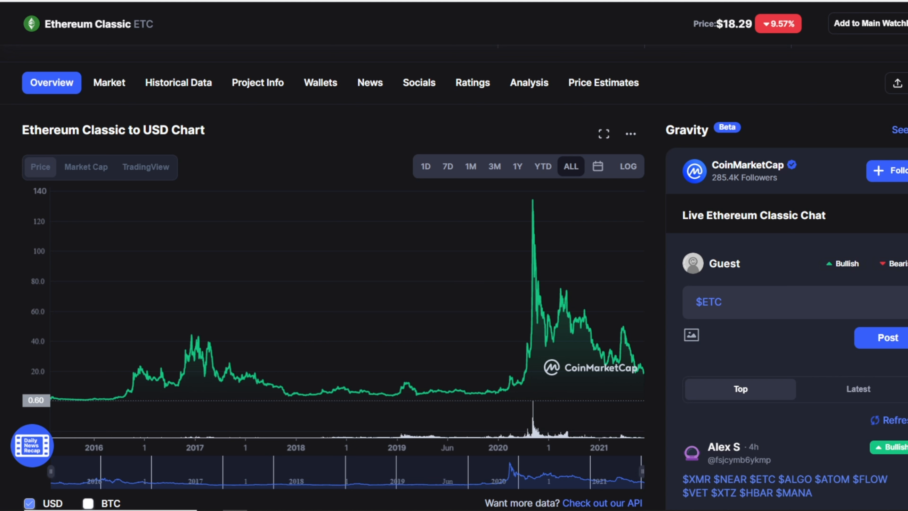
# Clear the 16,884 result and compute 10.5 × 18 = 189 at the current ETC price.
pyautogui.click(414, 361)
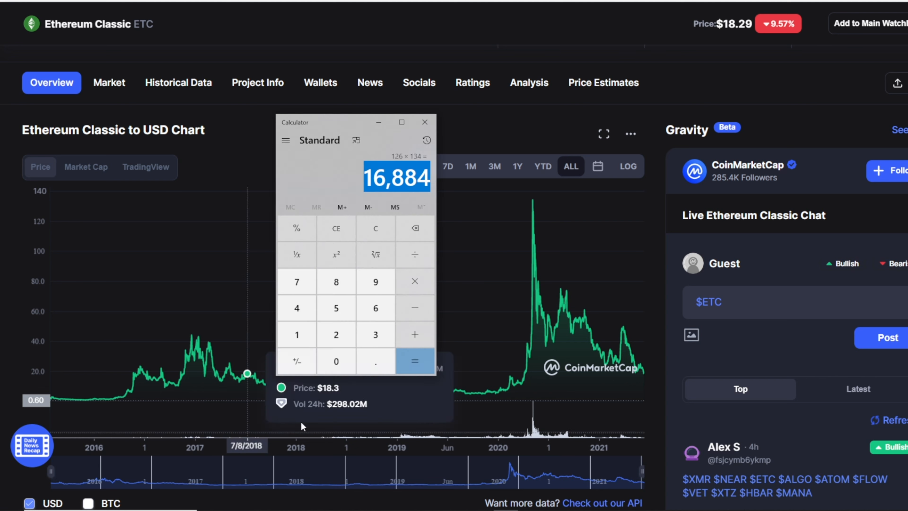
pyautogui.moveTo(455, 197)
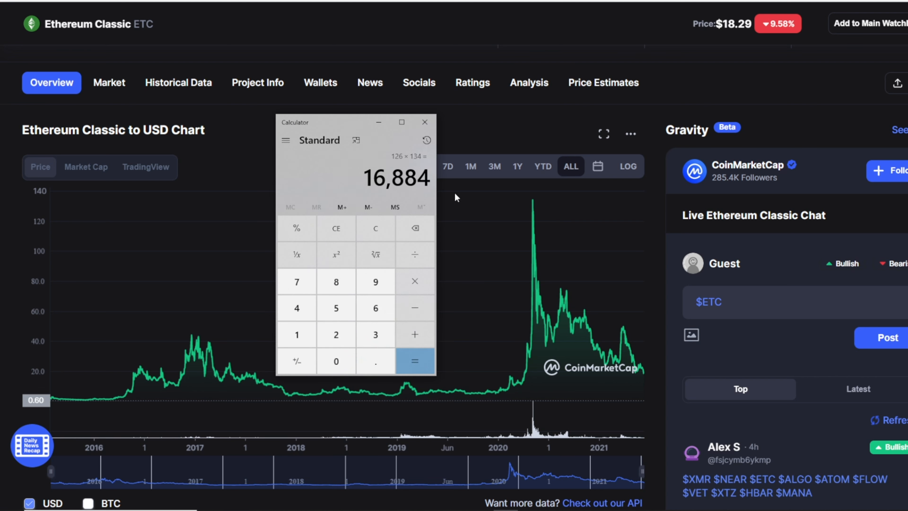
pyautogui.moveTo(546, 300)
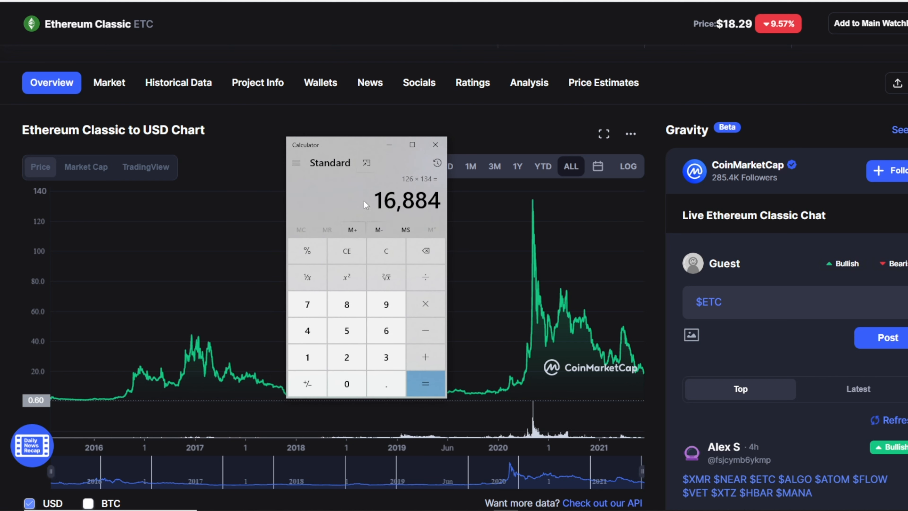
pyautogui.click(307, 330)
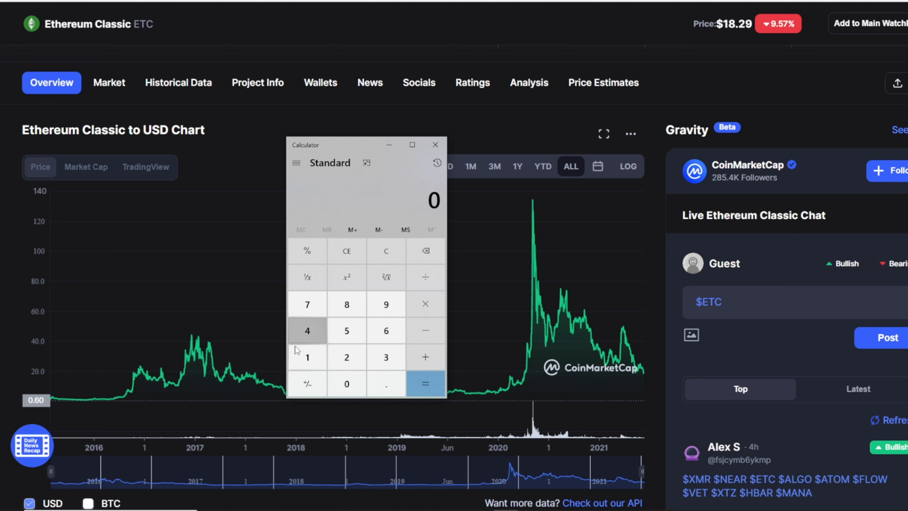
pyautogui.click(346, 331)
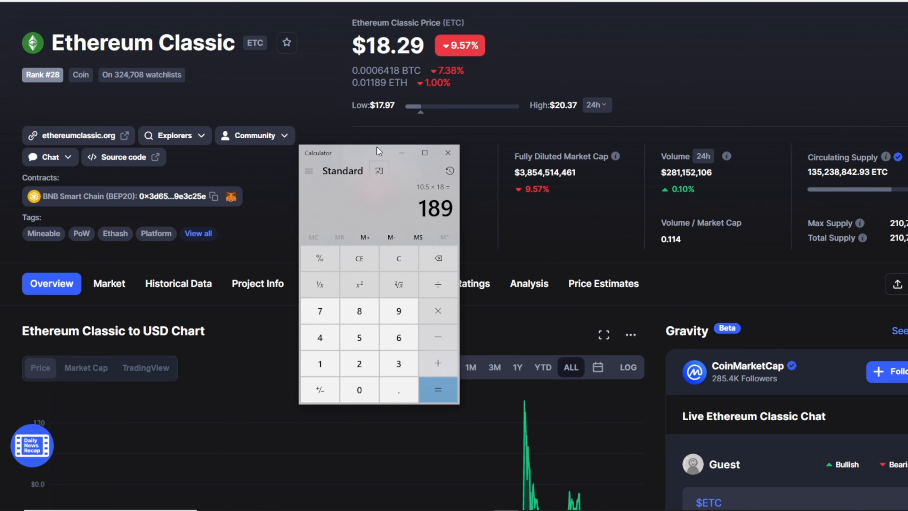
pyautogui.scroll(-3)
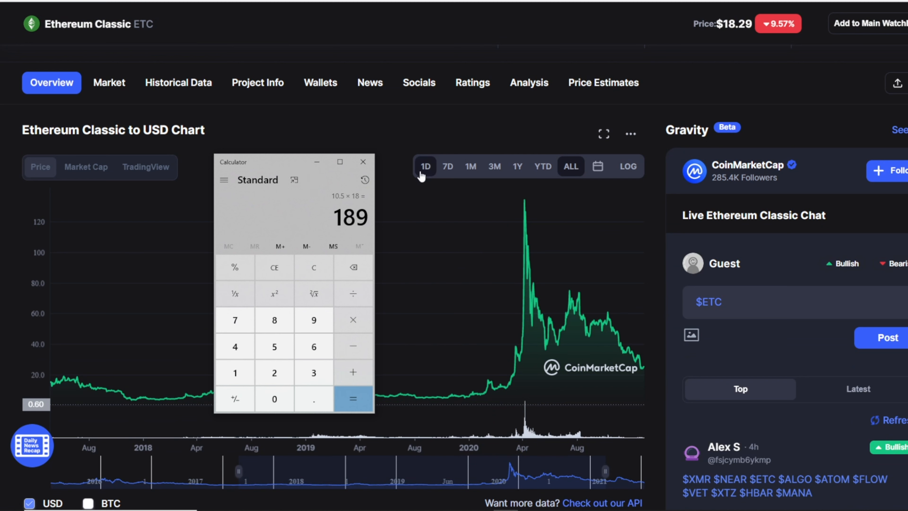
pyautogui.moveTo(701, 161)
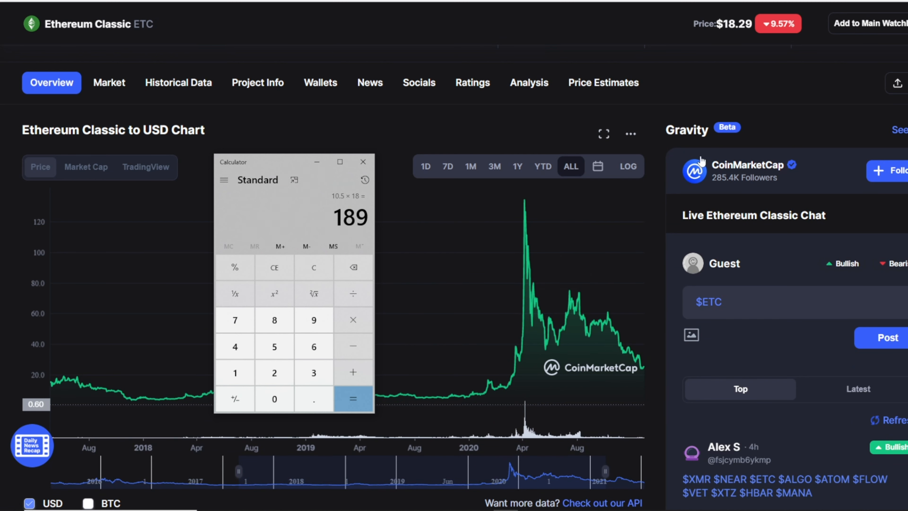
pyautogui.moveTo(516, 194)
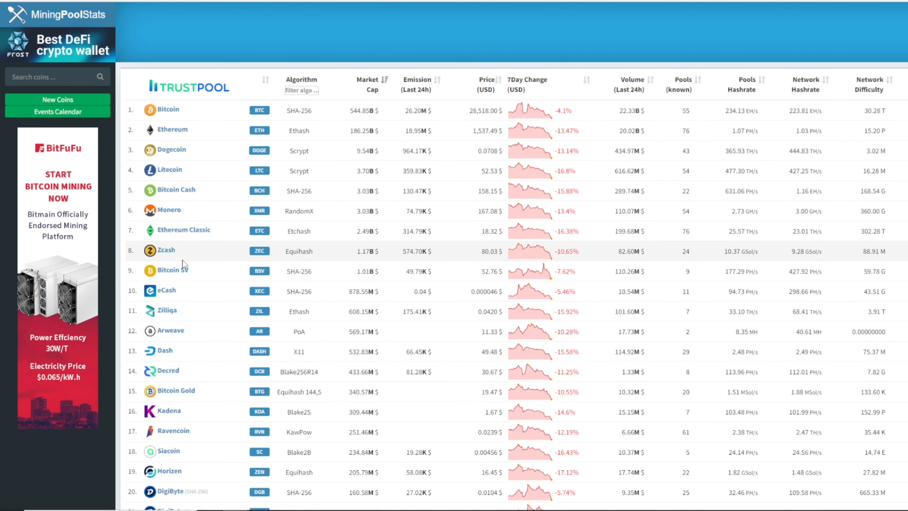
# Scroll the MiningPoolStats coin list showing Ethereum Classic listed seventh.
pyautogui.scroll(-3)
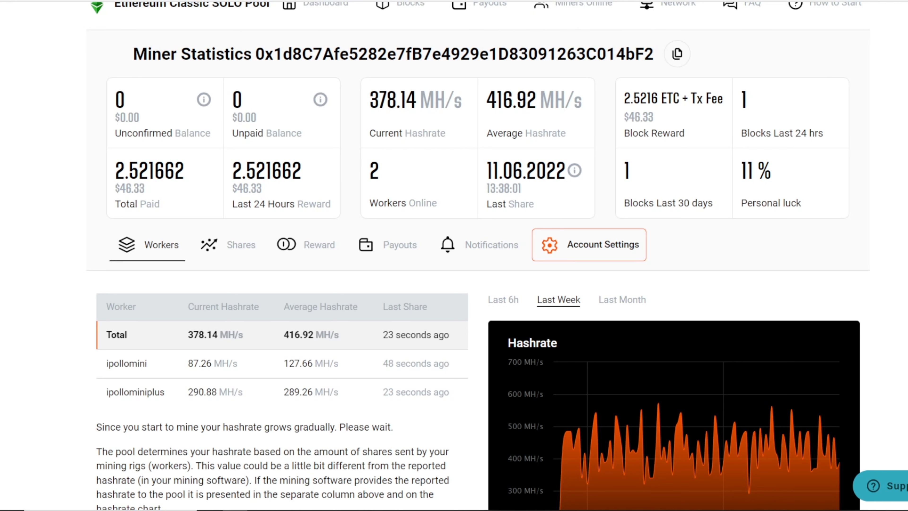
pyautogui.moveTo(741, 129)
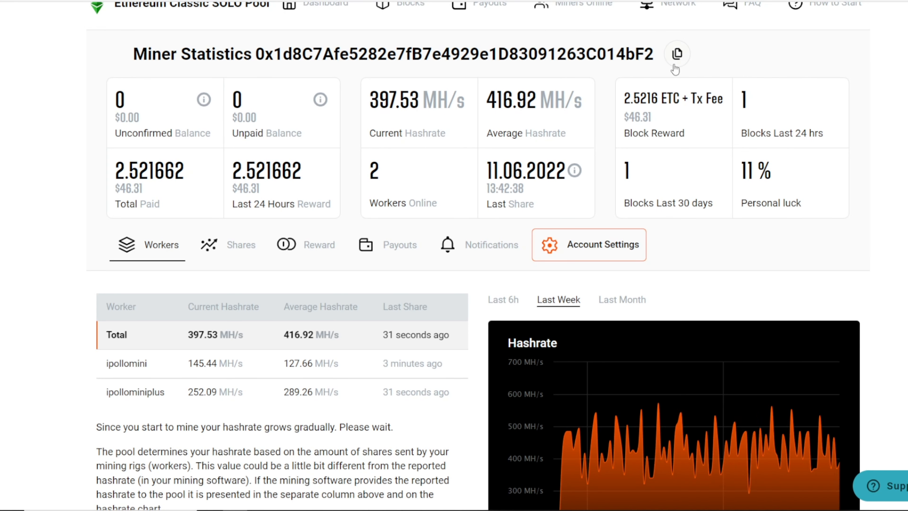
pyautogui.moveTo(111, 294)
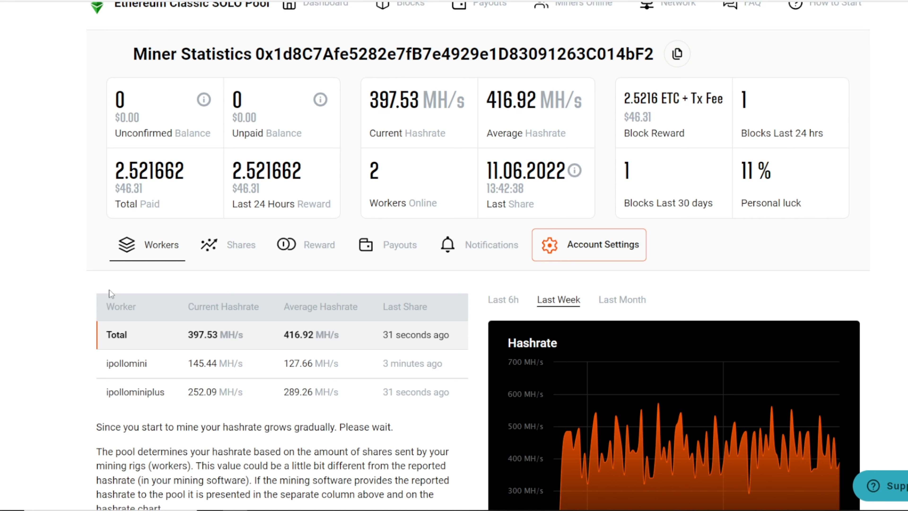
pyautogui.moveTo(96, 264)
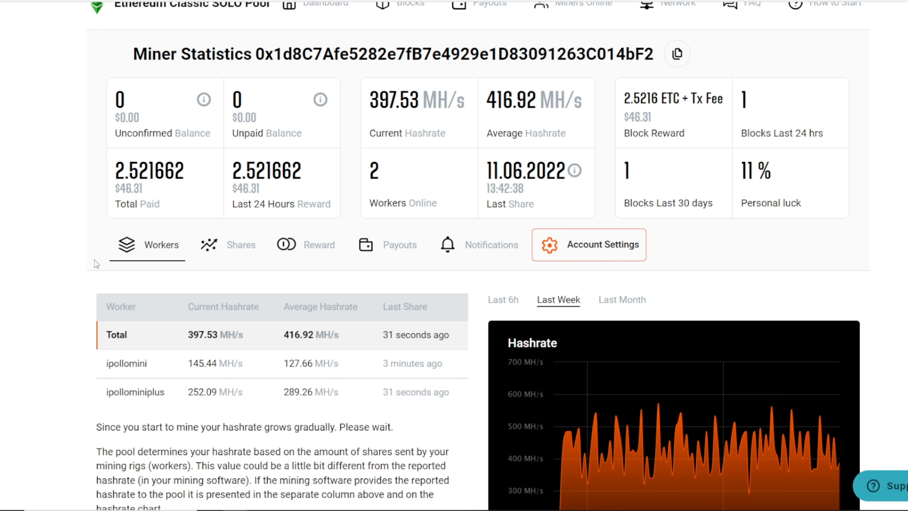
pyautogui.moveTo(620, 106)
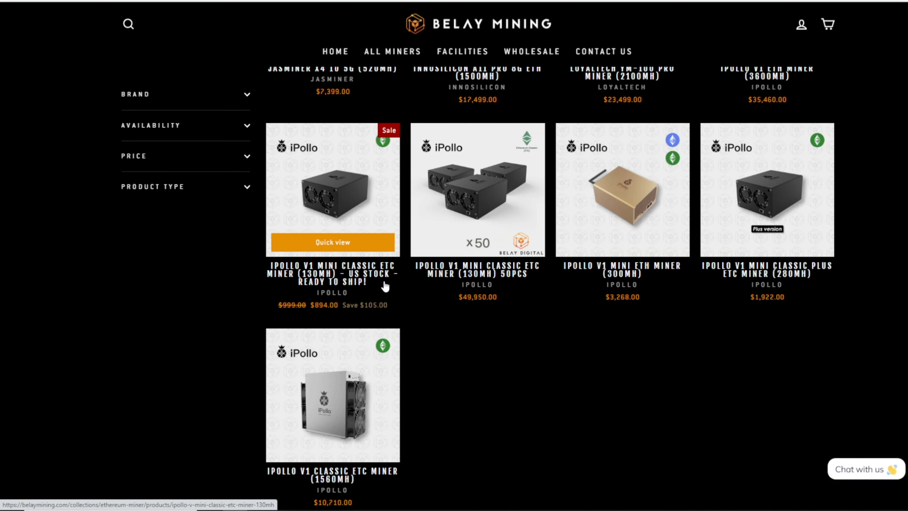
pyautogui.moveTo(371, 287)
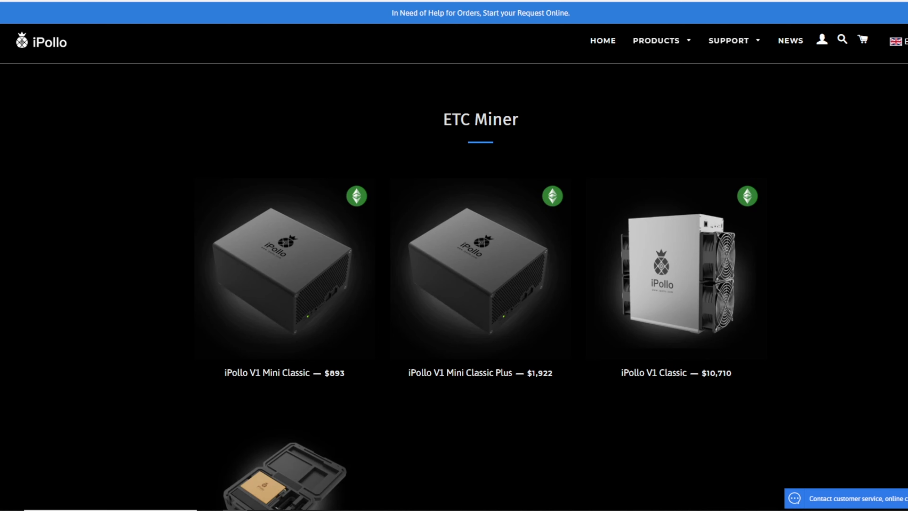
pyautogui.moveTo(601, 92)
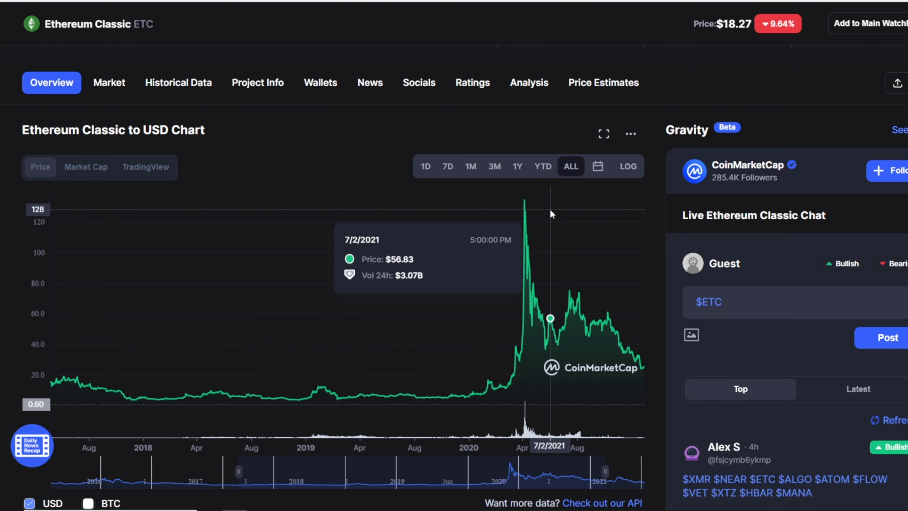
pyautogui.moveTo(629, 310)
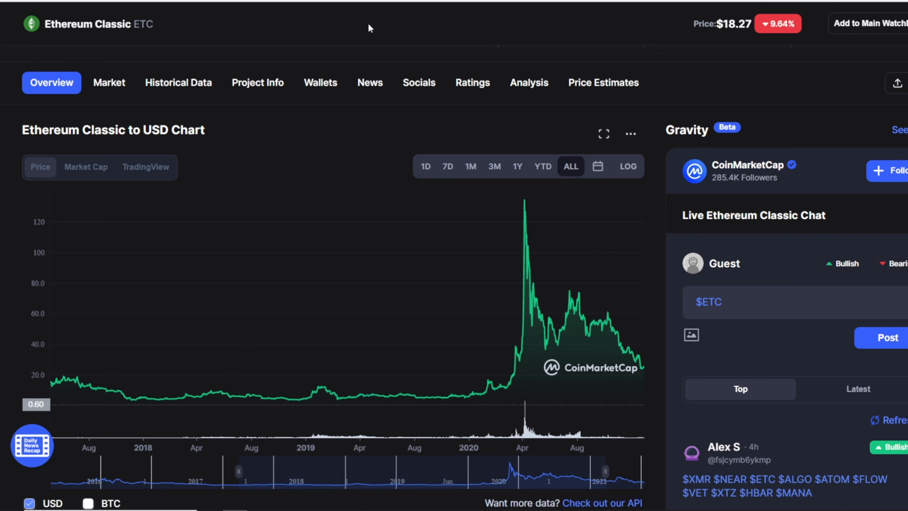
pyautogui.moveTo(617, 335)
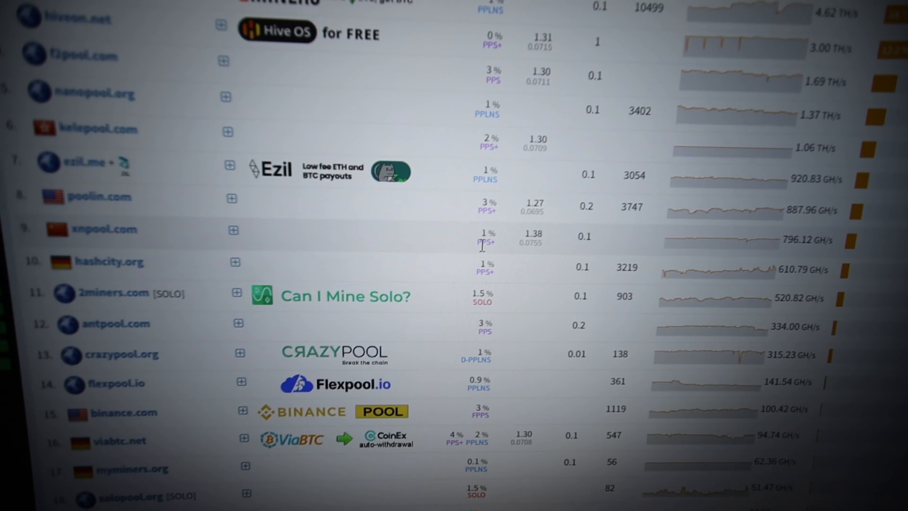
# Scroll the MiningPoolStats ETC table to the 2miners.com SOLO row with 903 miners.
pyautogui.scroll(-3)
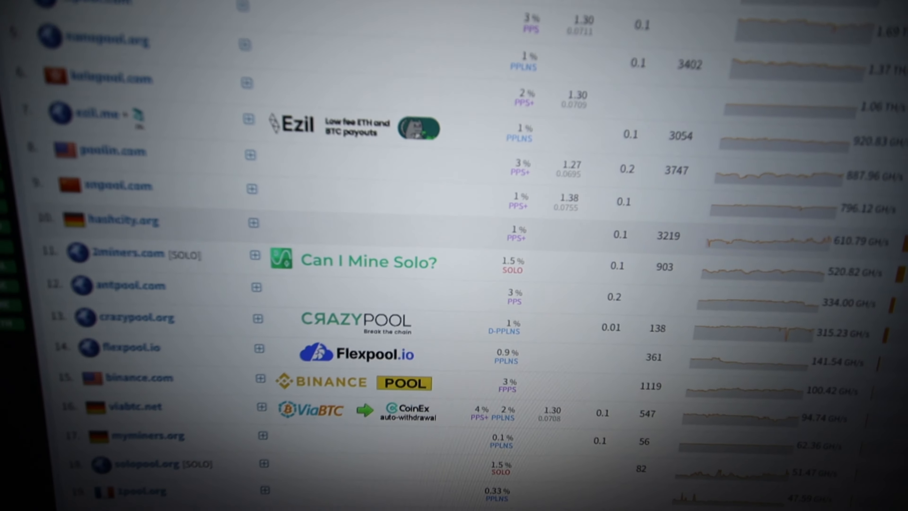
pyautogui.scroll(-3)
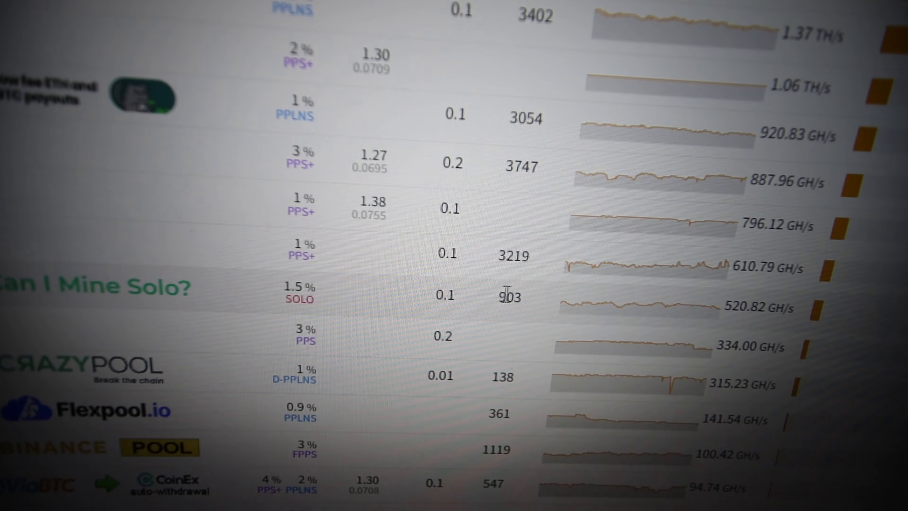